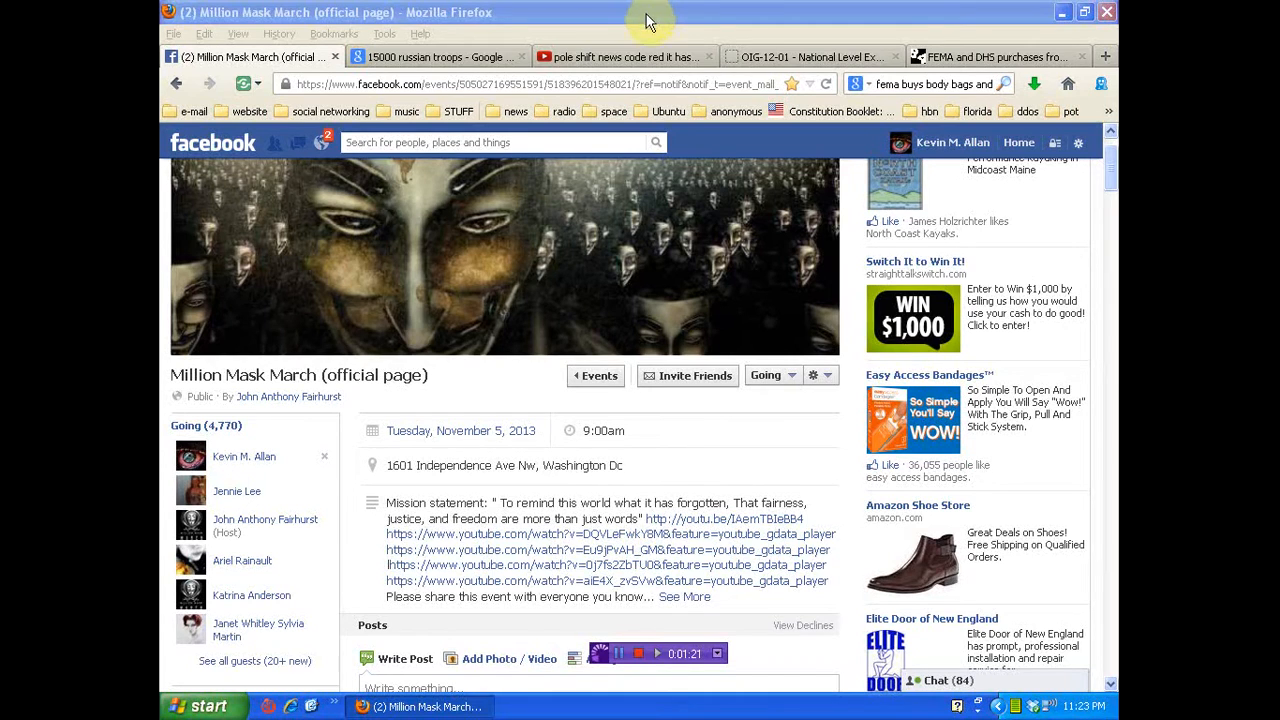
Switch from the Million Mask March event to the 'pole shift news code red' YouTube tab.
{"action": "left_click", "coordinate": [620, 56]}
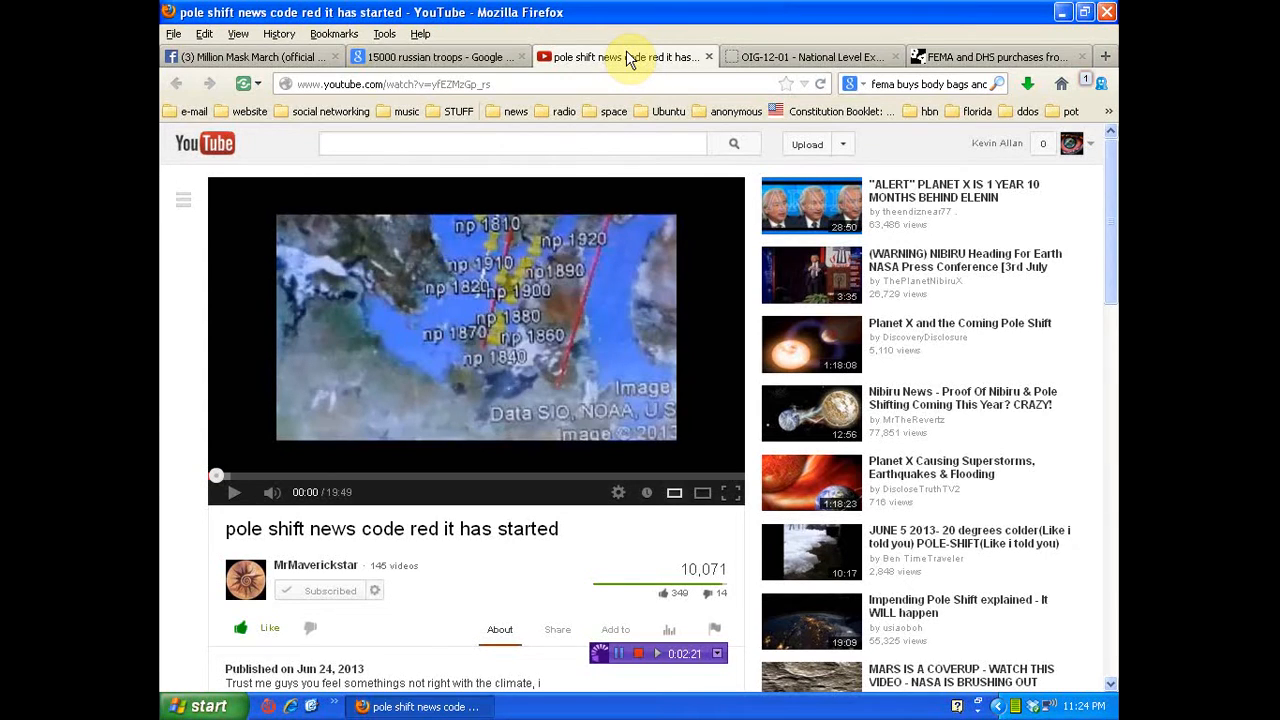
Show the OIG-12-01 National Level Exercise 2011 report in the PDF viewer.
{"action": "left_click", "coordinate": [810, 56]}
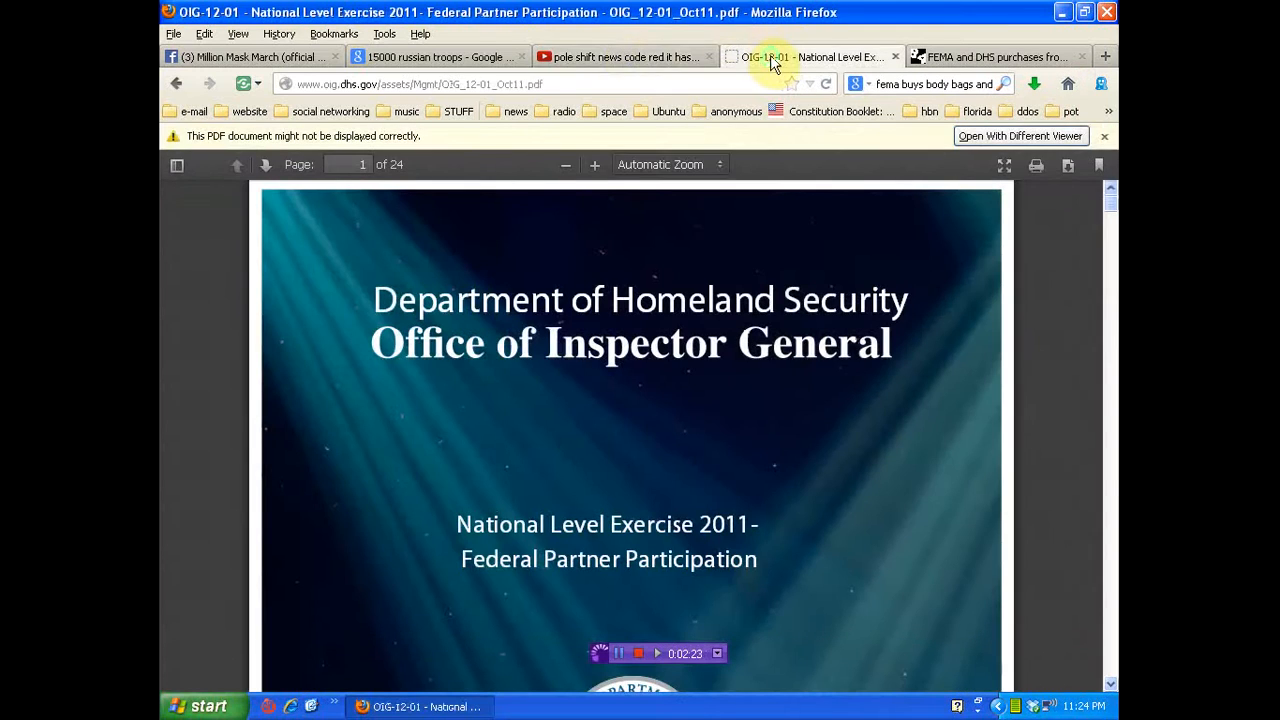
{"action": "mouse_move", "coordinate": [860, 442]}
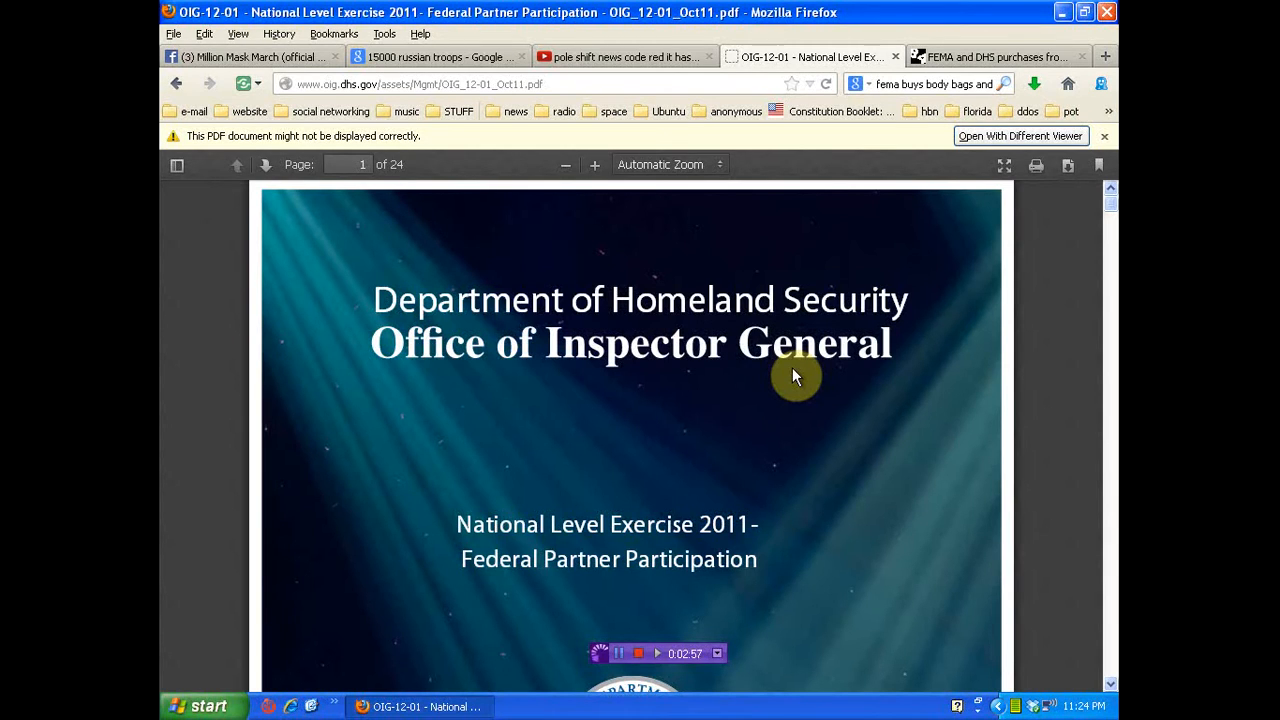
{"action": "mouse_move", "coordinate": [840, 52]}
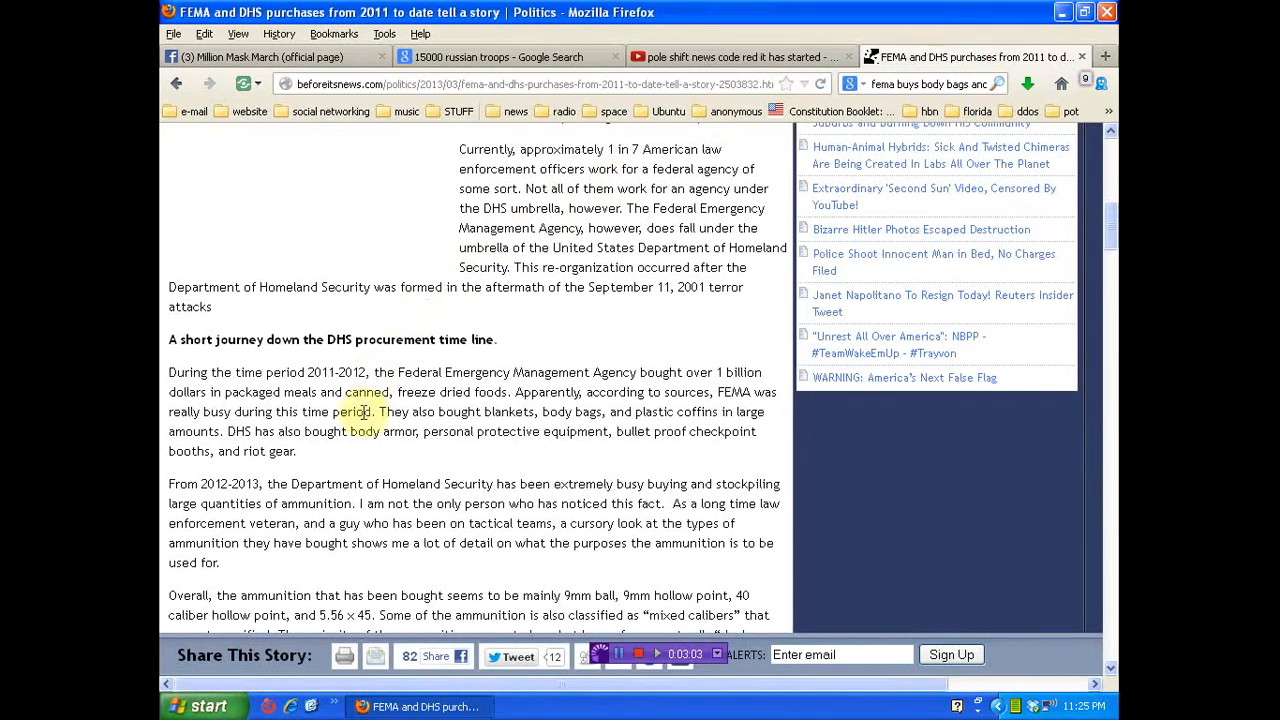
{"action": "mouse_move", "coordinate": [590, 411]}
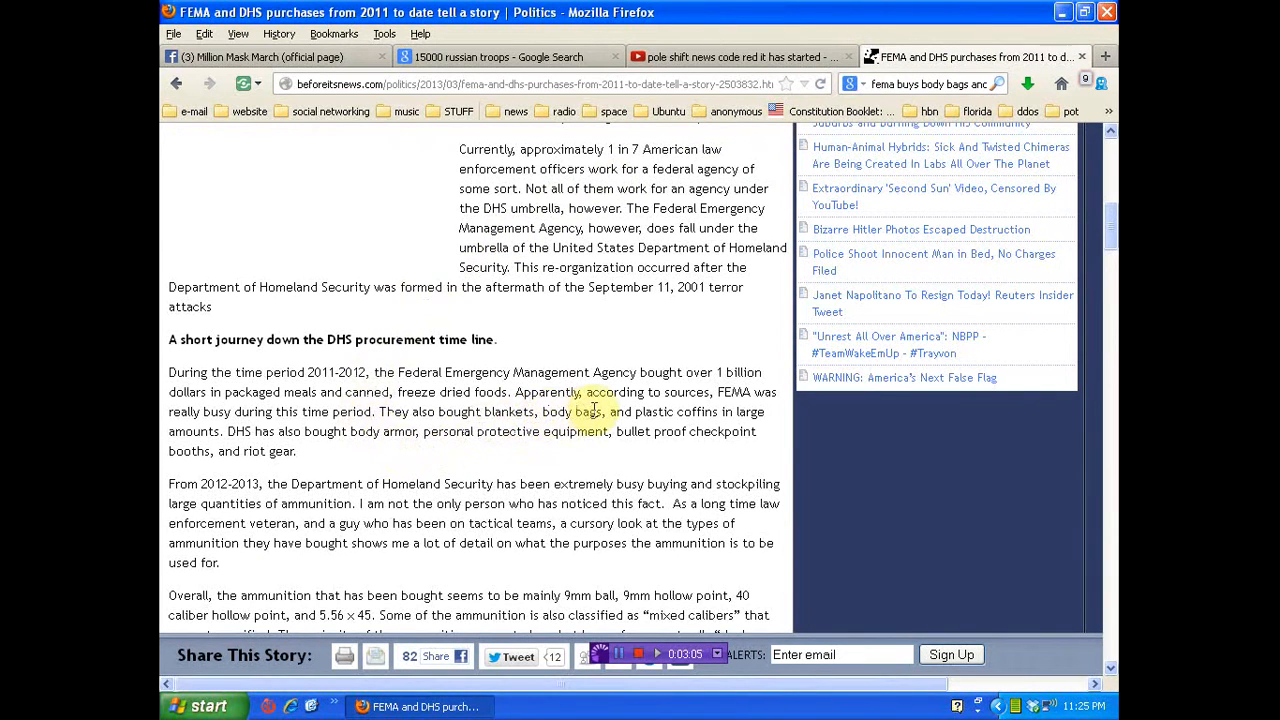
{"action": "mouse_move", "coordinate": [428, 388]}
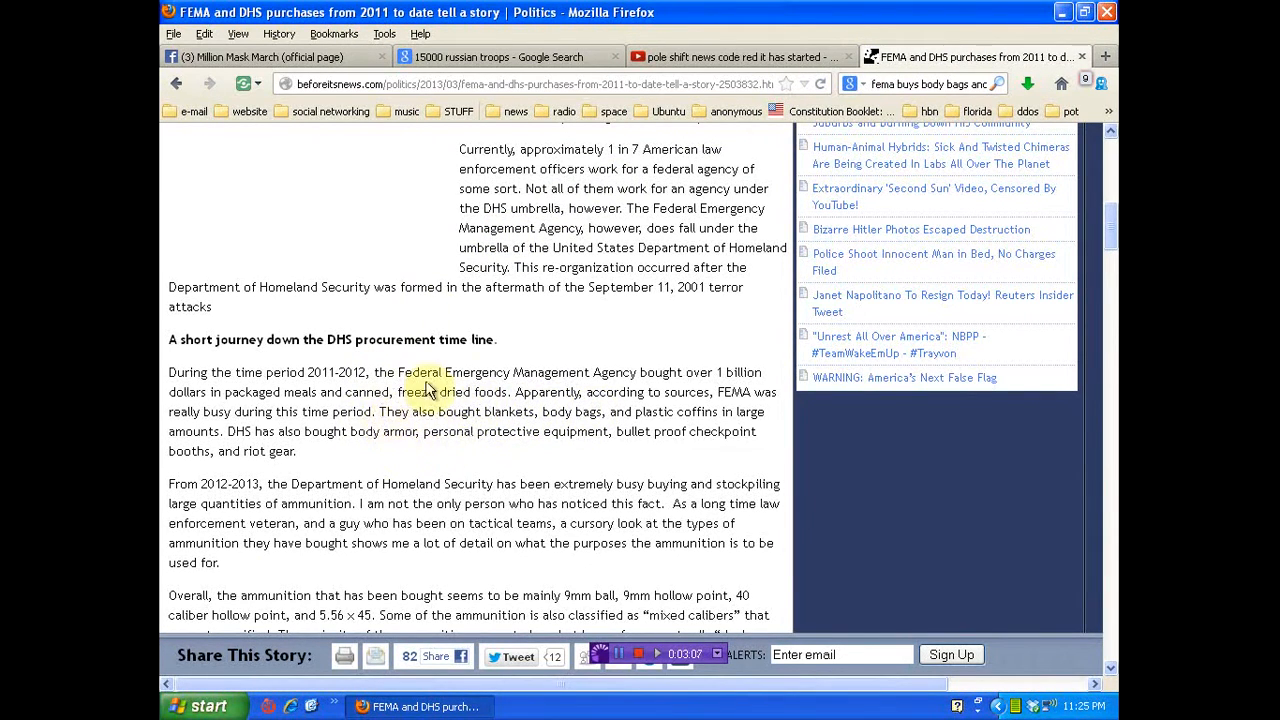
Scroll through the FEMA and DHS purchases article and close its tab.
{"action": "scroll", "scroll_direction": "down", "scroll_amount": 3}
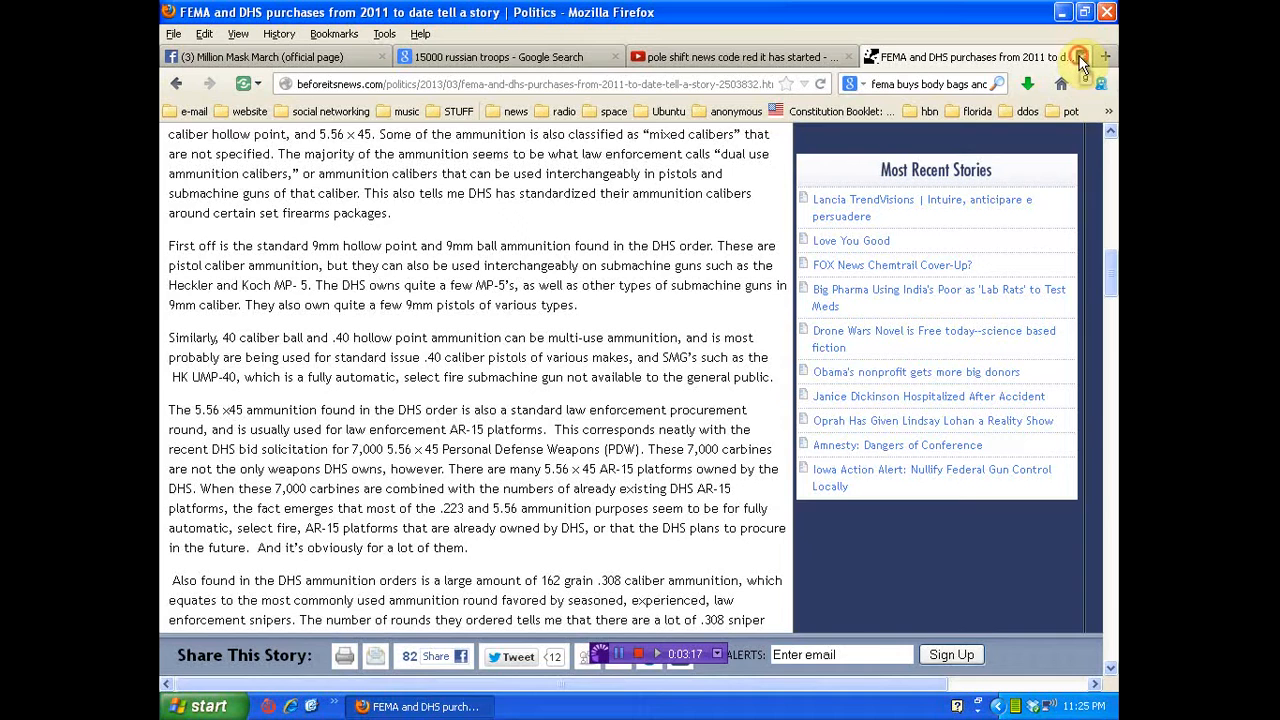
{"action": "left_click", "coordinate": [490, 56]}
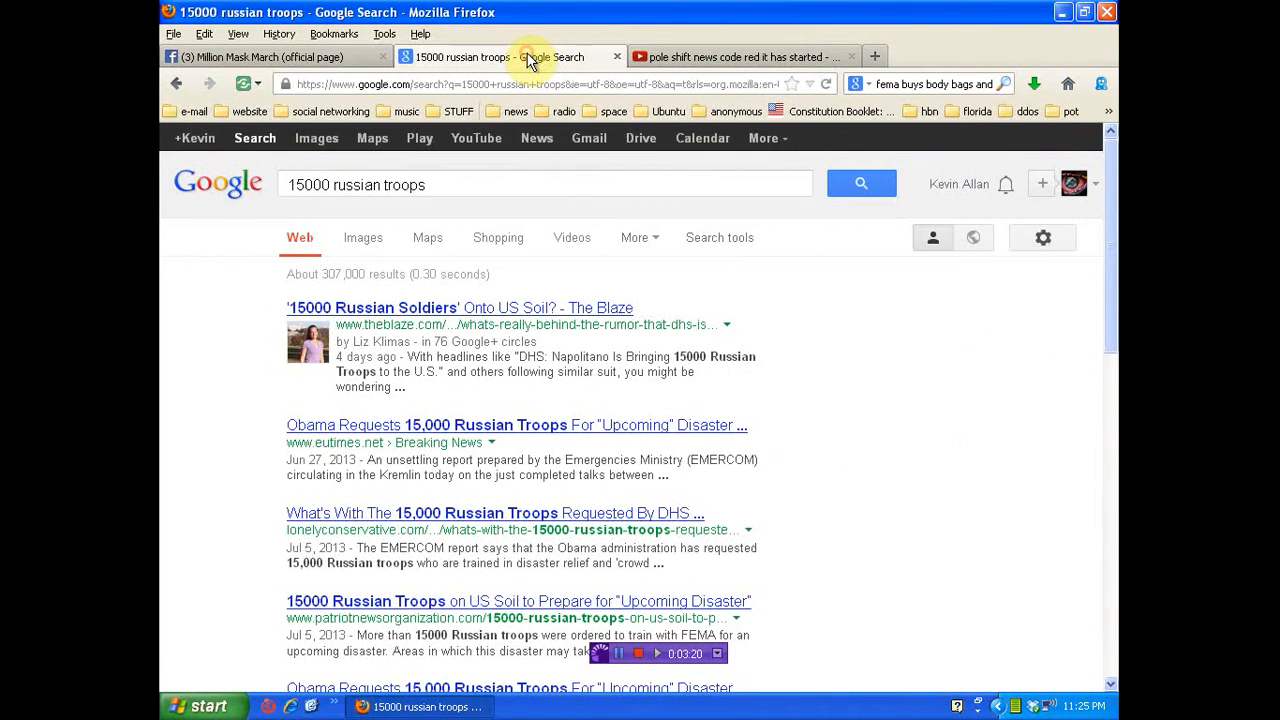
Scroll the '15000 russian troops' results, then switch to the pole shift video tab.
{"action": "scroll", "scroll_direction": "down", "scroll_amount": 3}
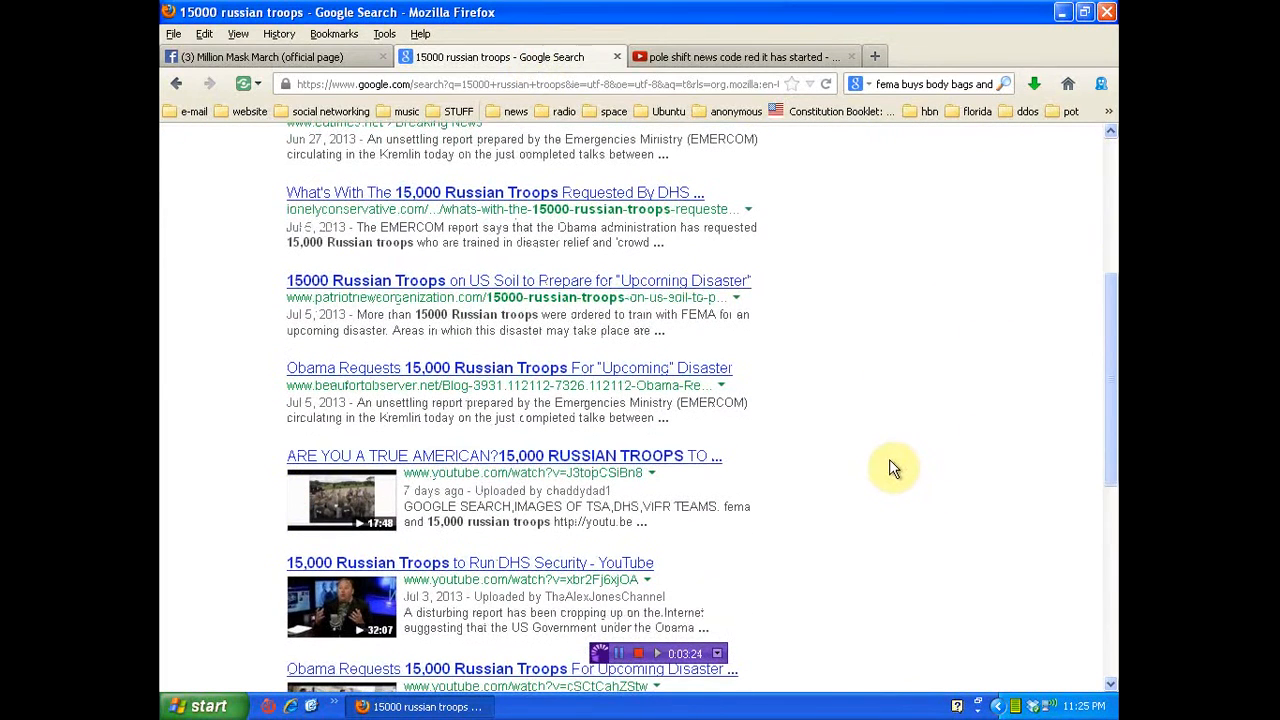
{"action": "mouse_move", "coordinate": [863, 380]}
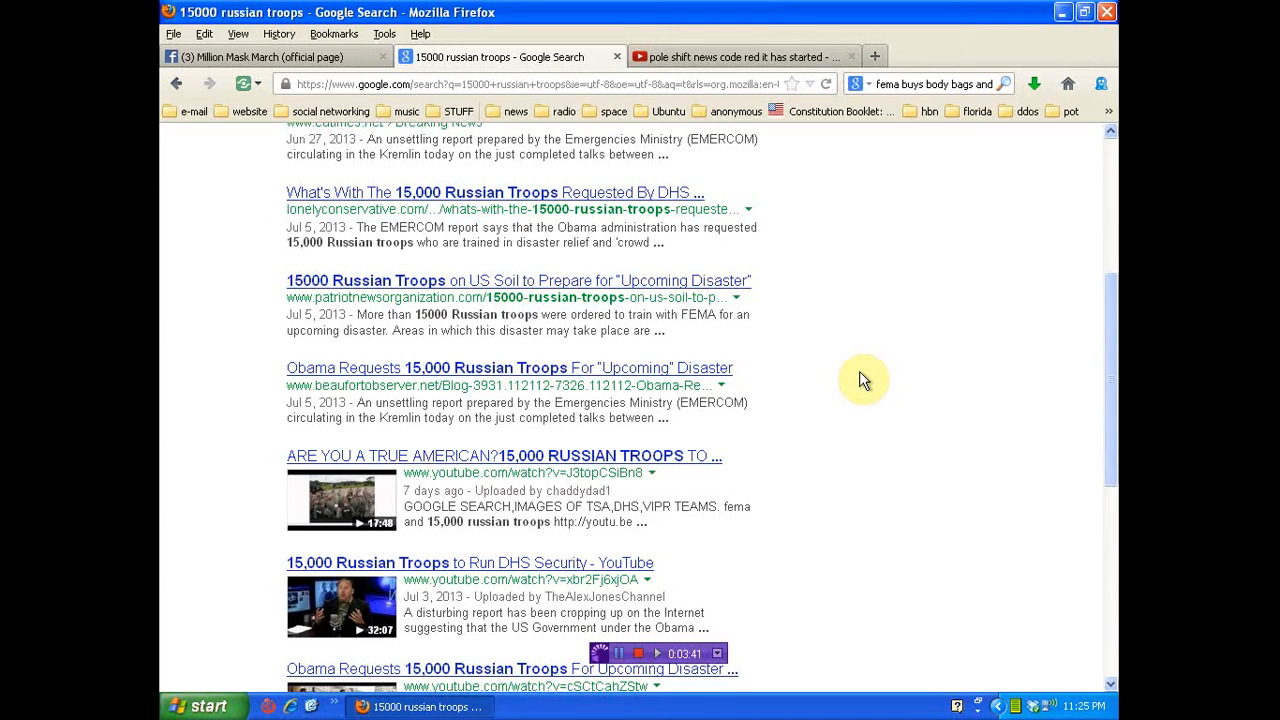
{"action": "mouse_move", "coordinate": [974, 298]}
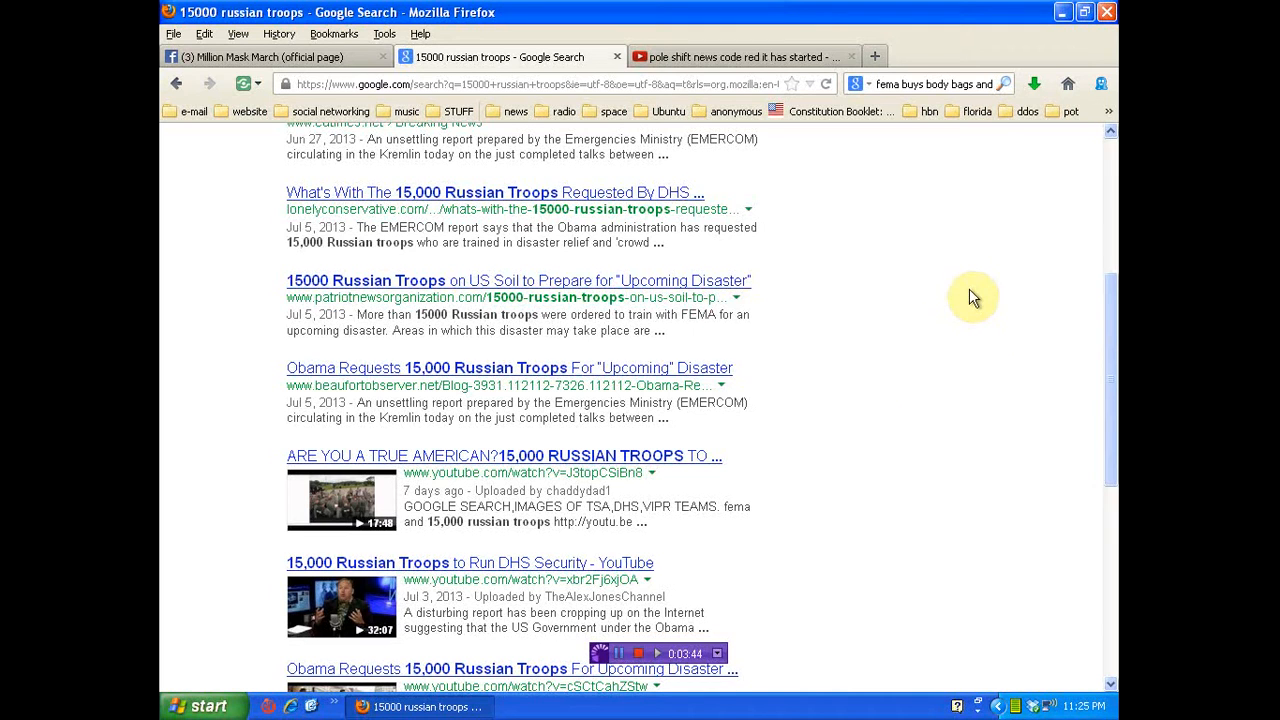
{"action": "mouse_move", "coordinate": [952, 330]}
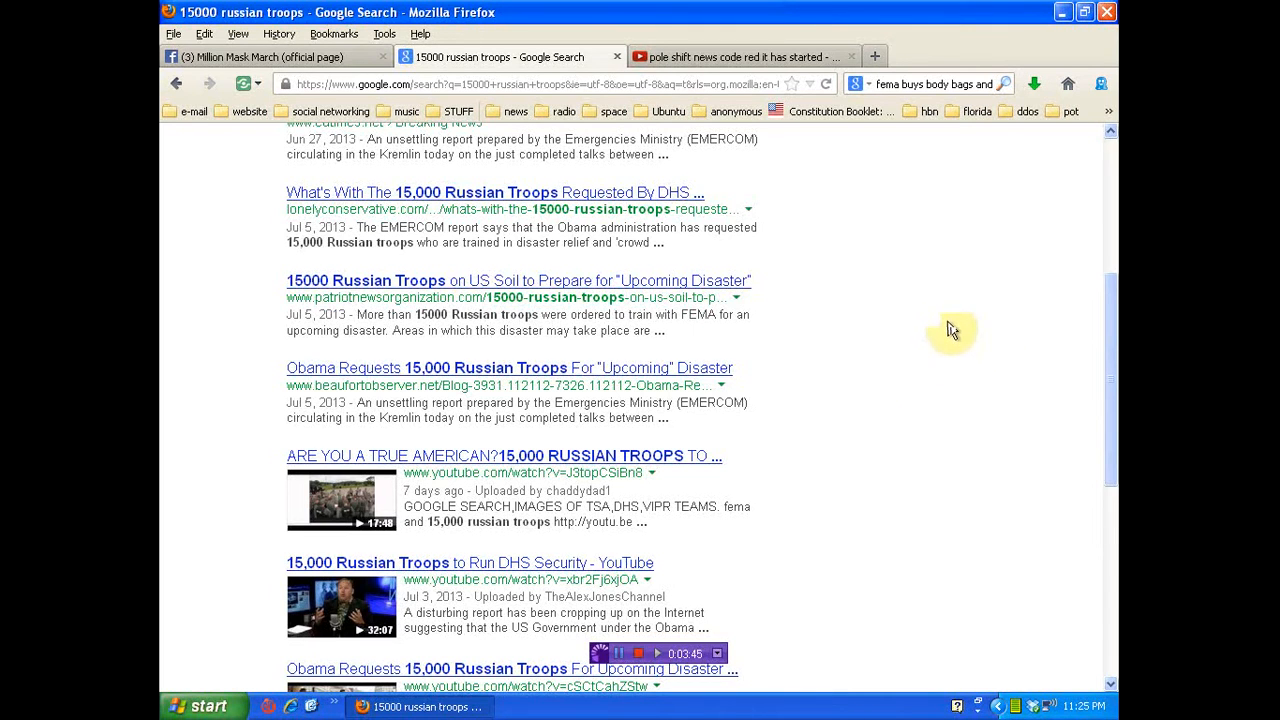
{"action": "scroll", "scroll_direction": "down", "scroll_amount": 3}
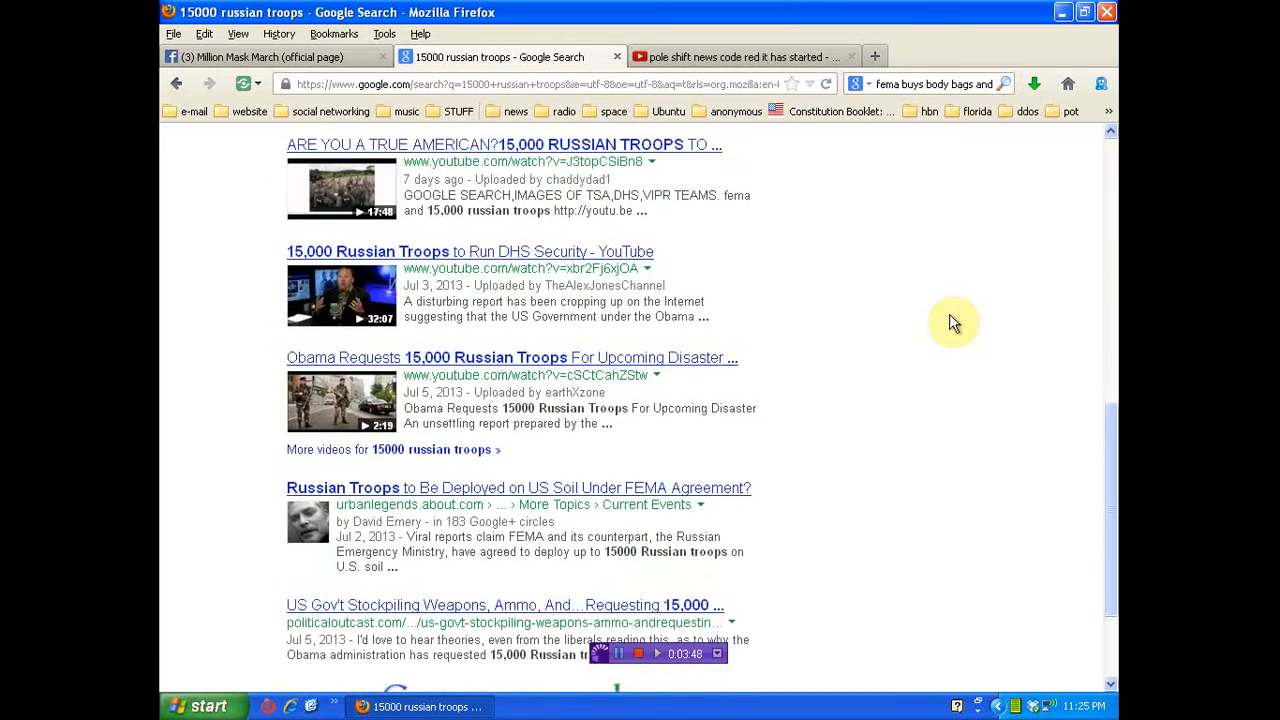
{"action": "scroll", "scroll_direction": "down", "scroll_amount": 3}
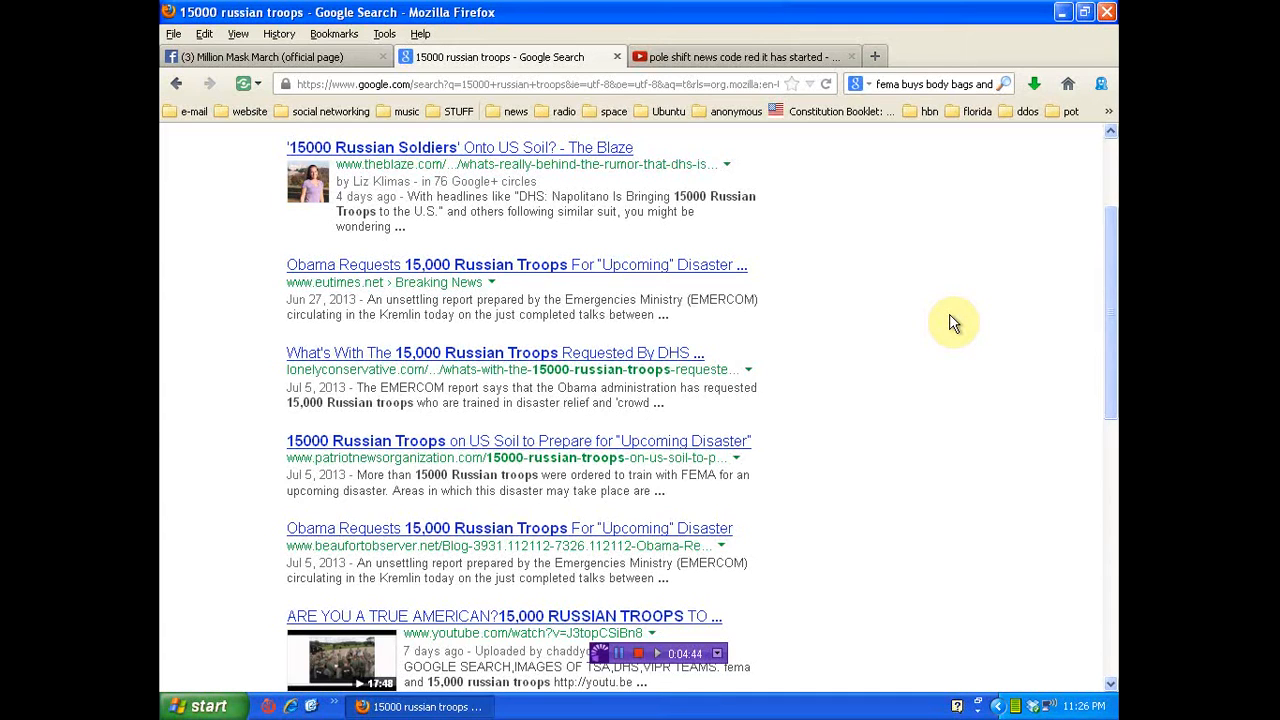
{"action": "mouse_move", "coordinate": [748, 82]}
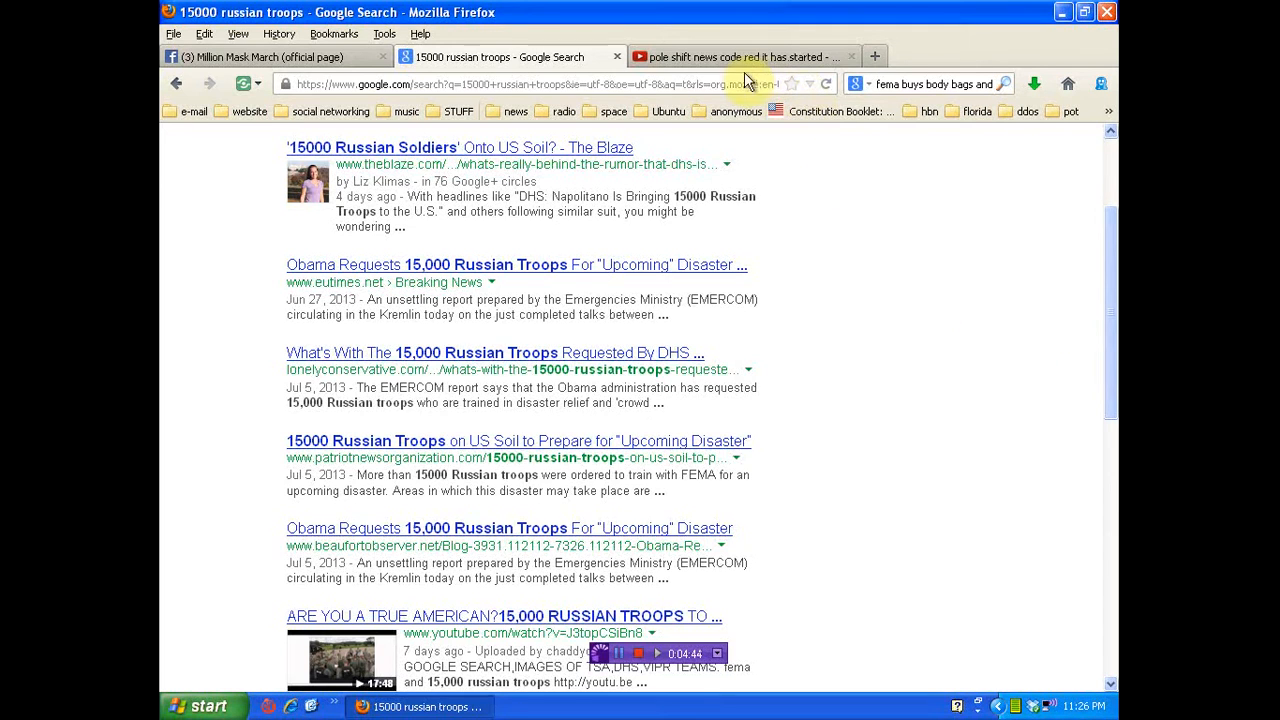
{"action": "left_click", "coordinate": [738, 56]}
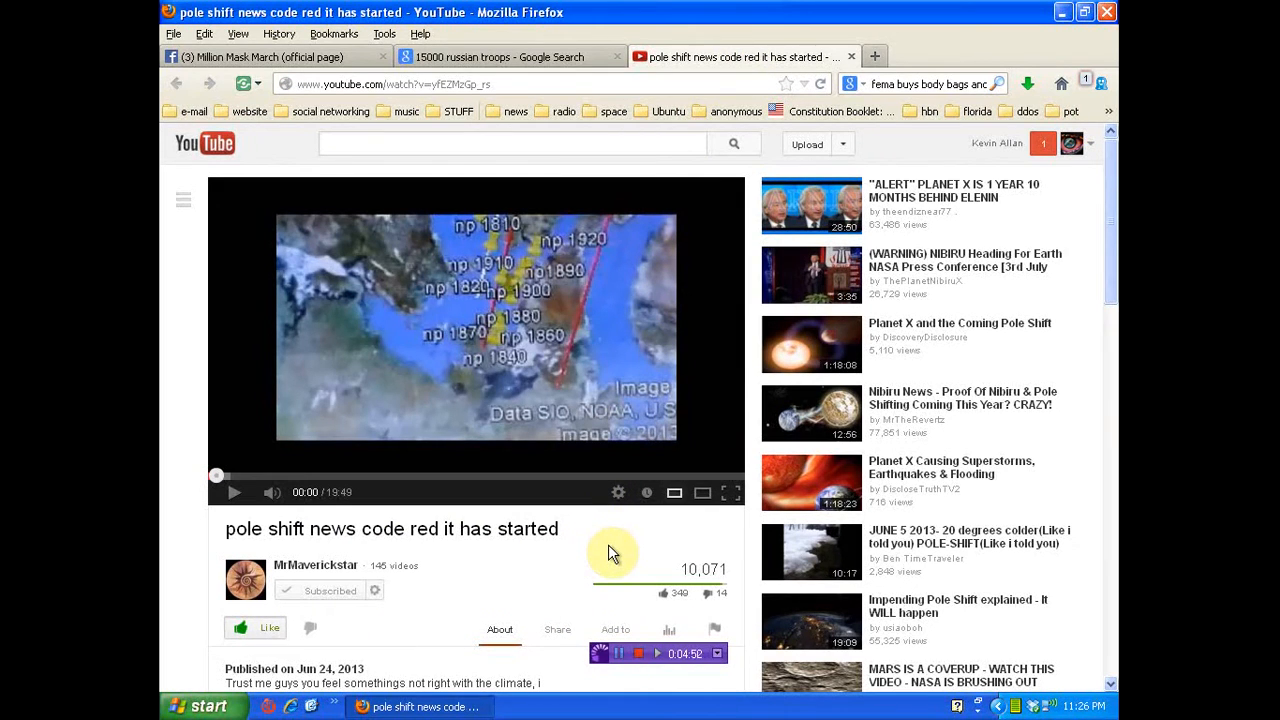
{"action": "mouse_move", "coordinate": [513, 330]}
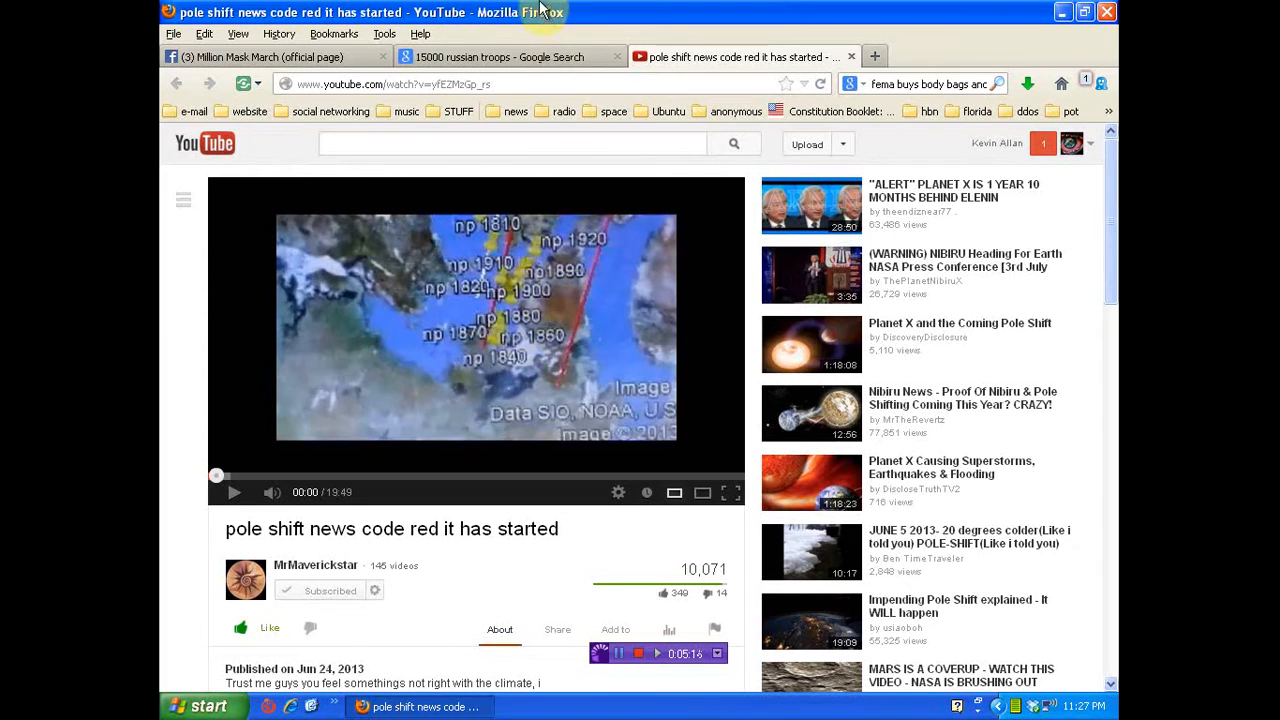
Switch back to the '15000 russian troops - Google Search' tab.
{"action": "left_click", "coordinate": [505, 56]}
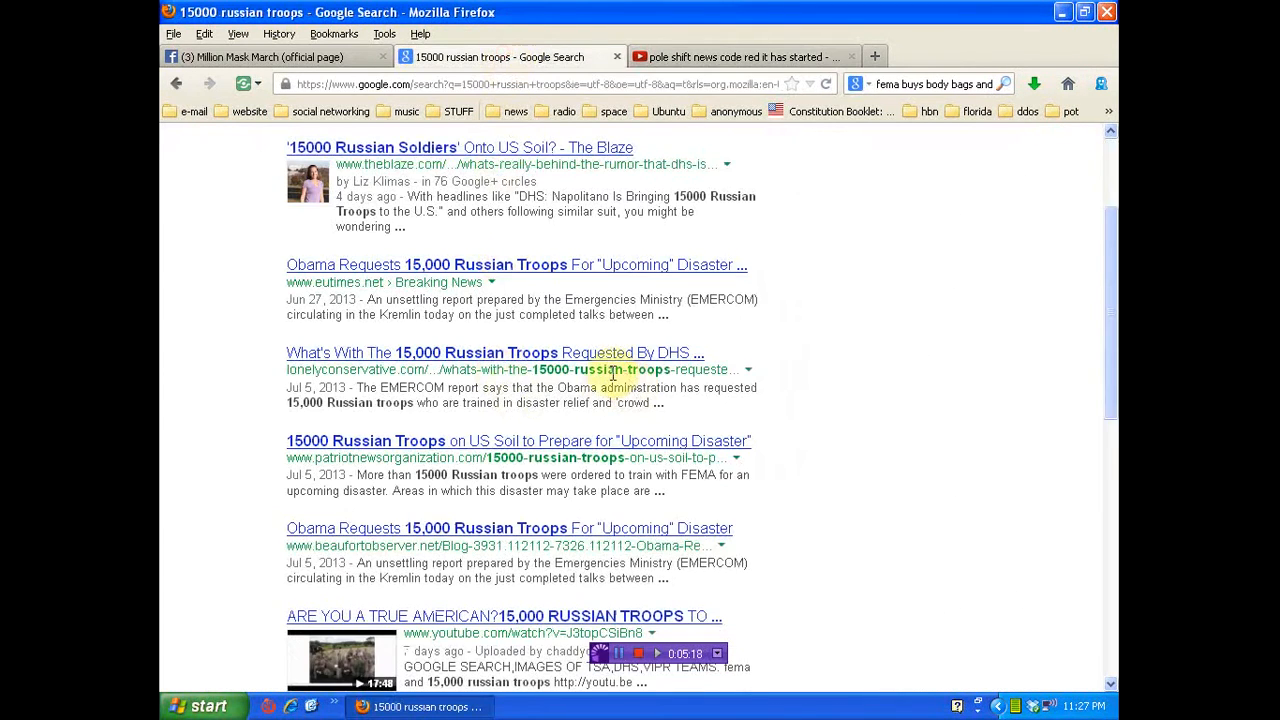
{"action": "scroll", "scroll_direction": "down", "scroll_amount": 3}
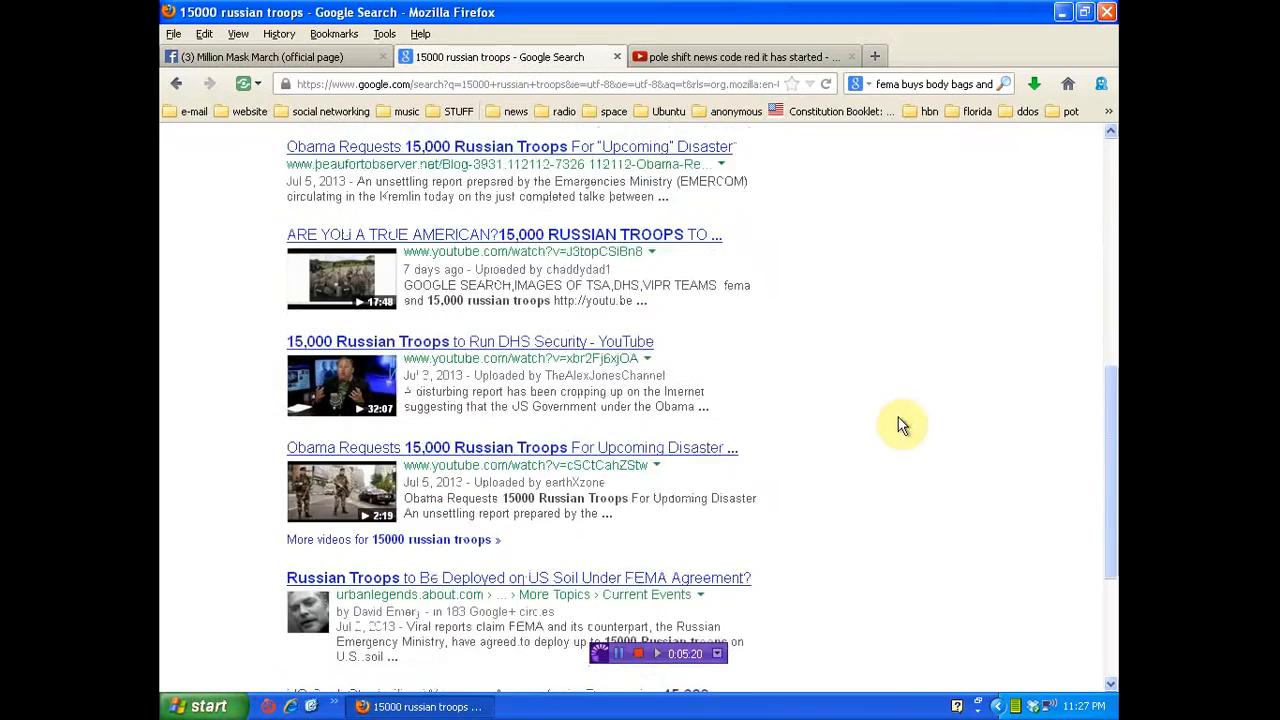
{"action": "scroll", "scroll_direction": "down", "scroll_amount": 3}
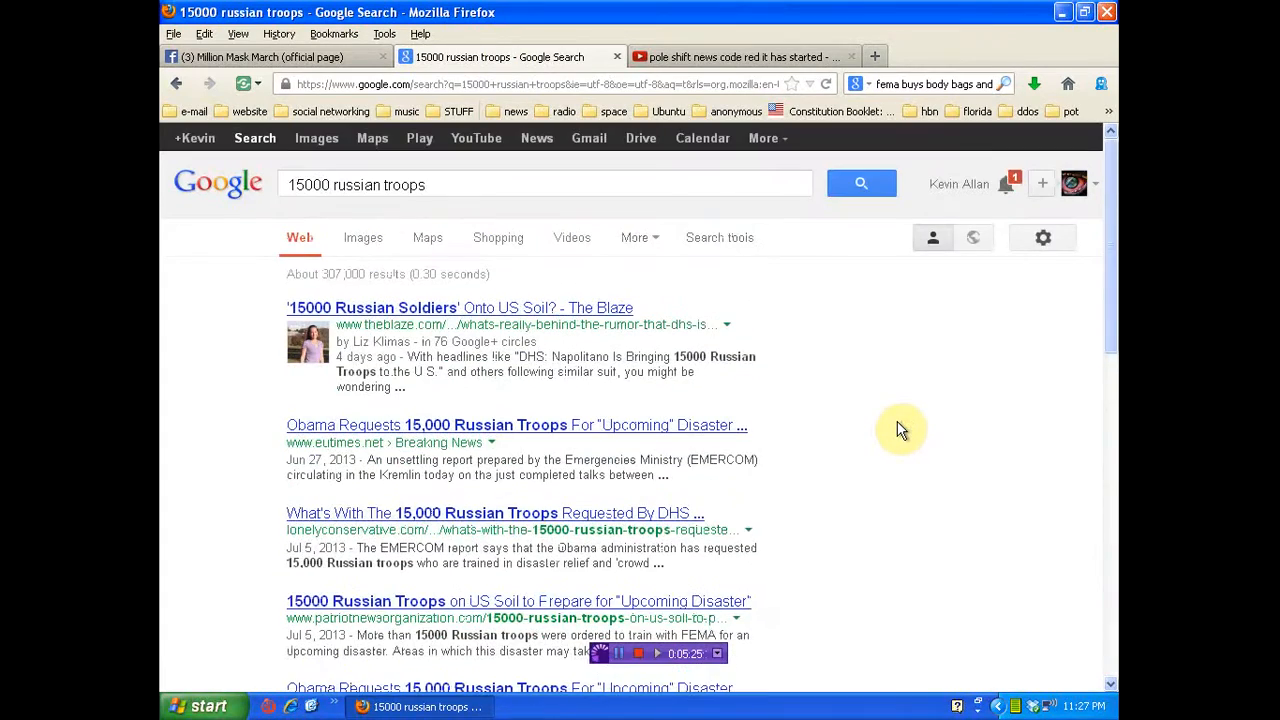
{"action": "mouse_move", "coordinate": [900, 436]}
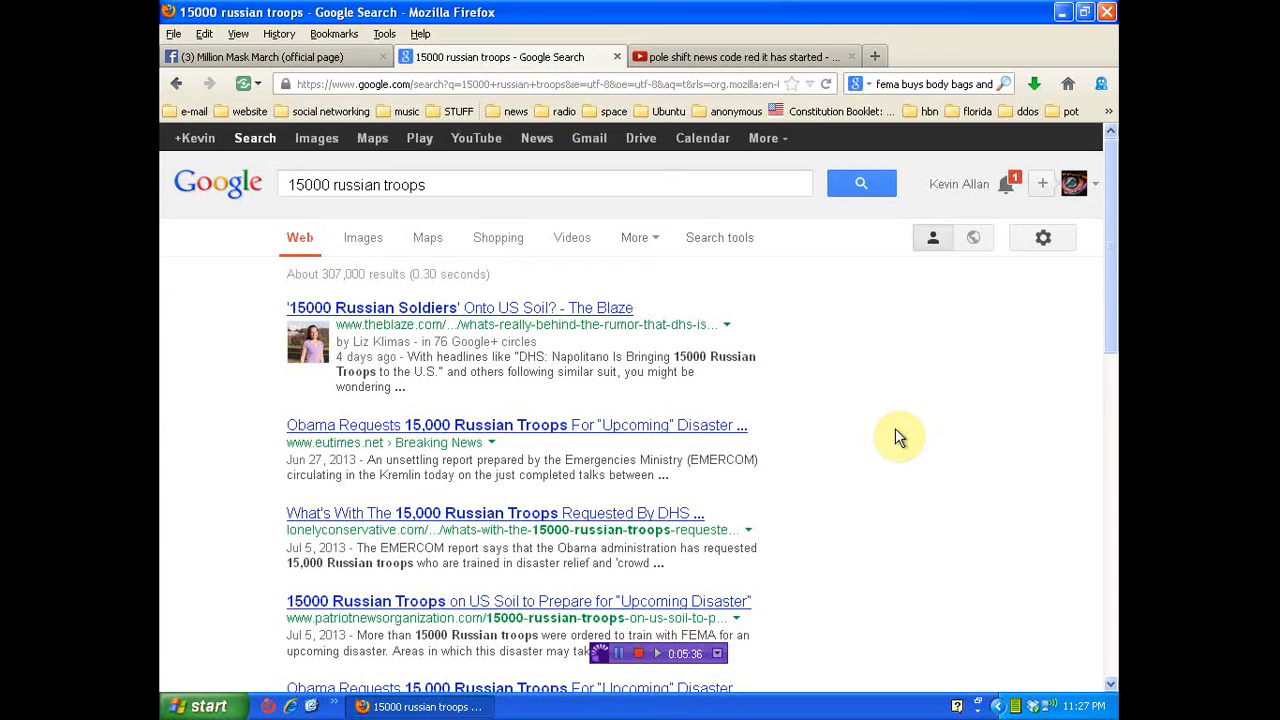
{"action": "mouse_move", "coordinate": [900, 436]}
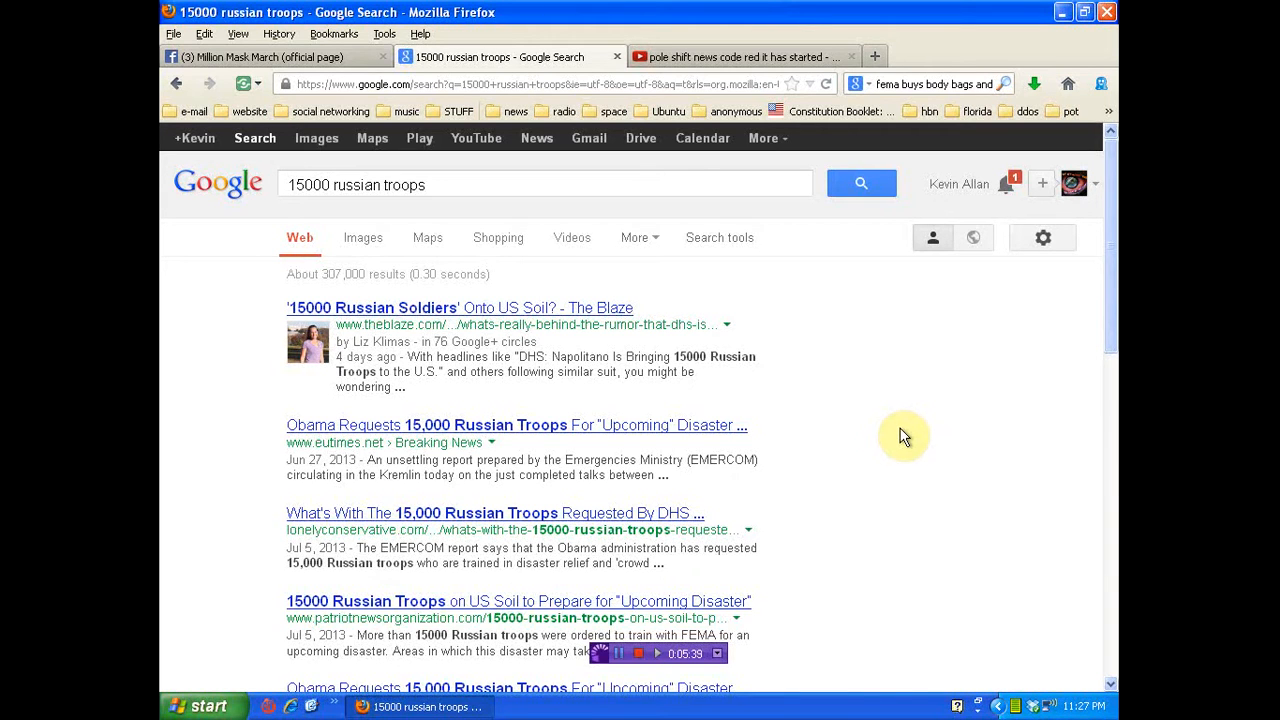
{"action": "left_click", "coordinate": [272, 56]}
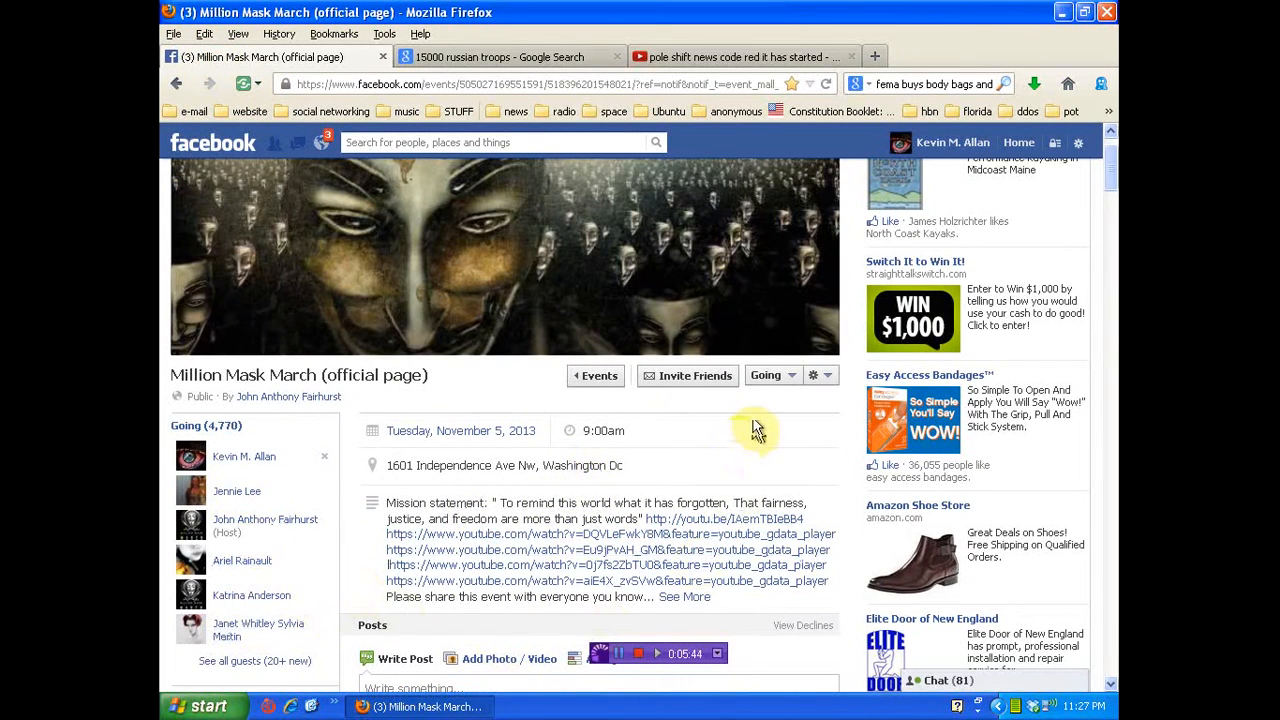
{"action": "mouse_move", "coordinate": [740, 432]}
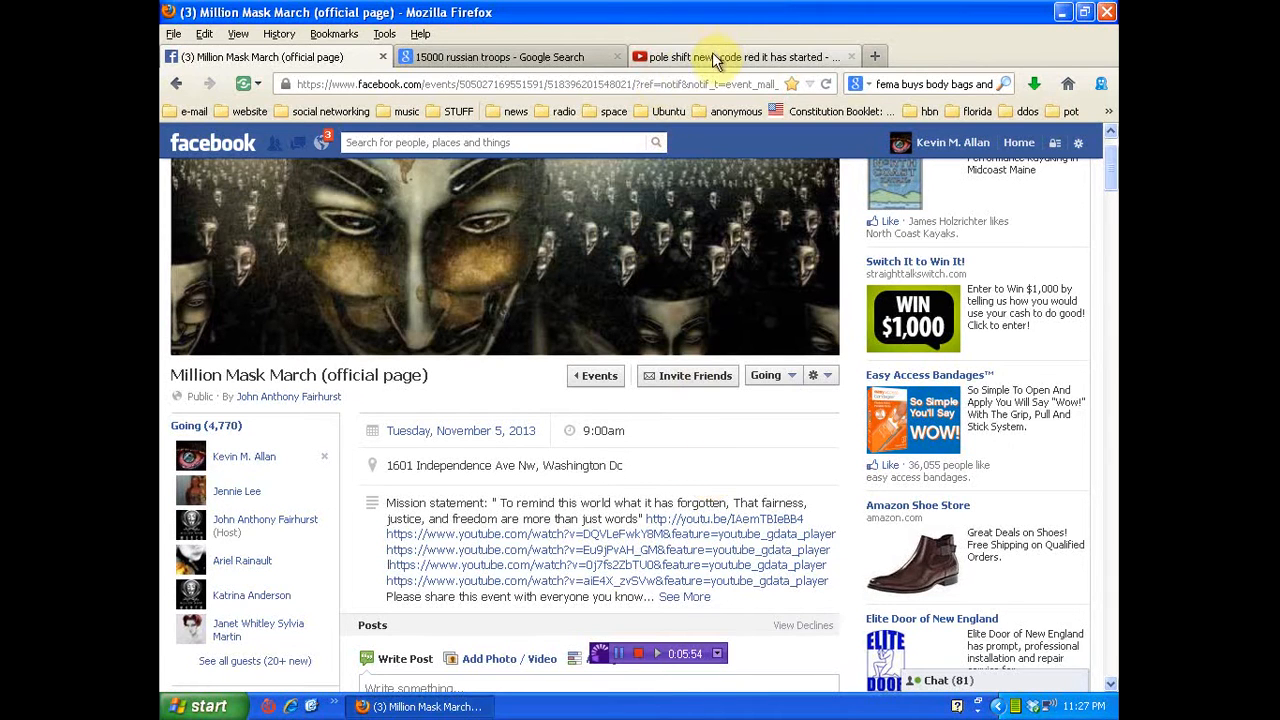
Cycle through the YouTube and Facebook tabs, ending on the '15000 russian troops' results.
{"action": "left_click", "coordinate": [740, 56]}
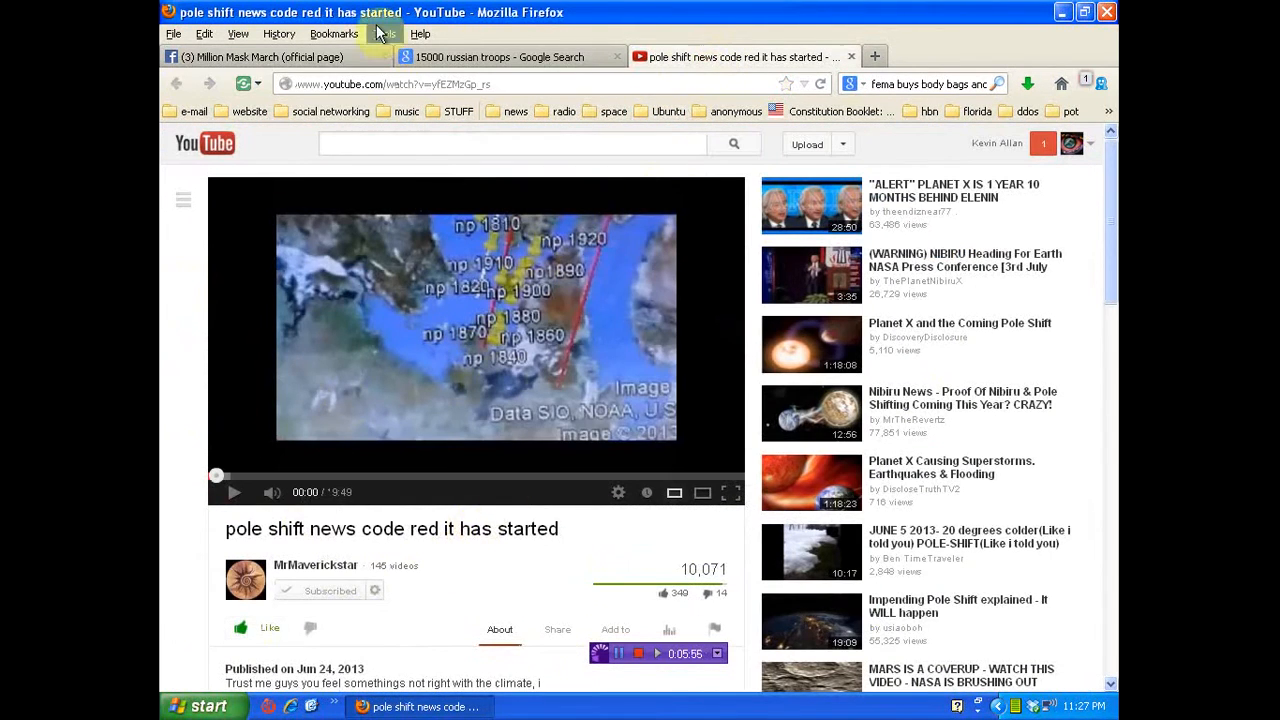
{"action": "left_click", "coordinate": [265, 56]}
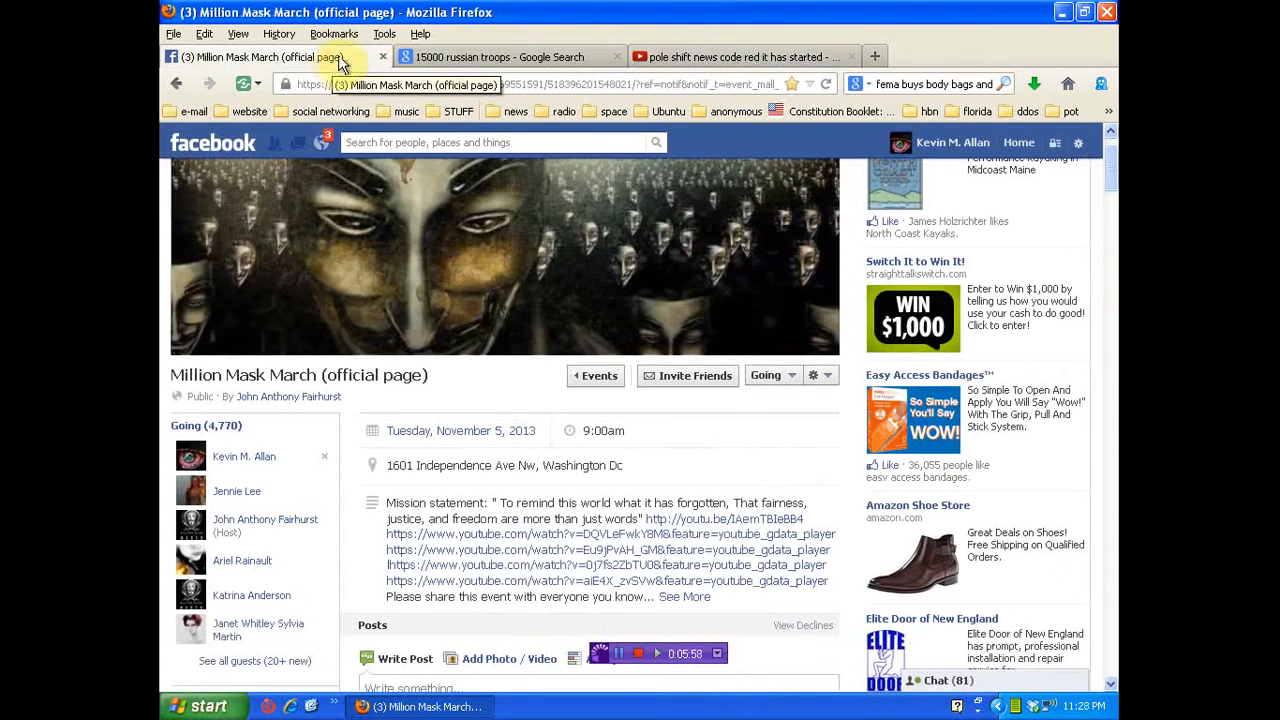
{"action": "left_click", "coordinate": [505, 56]}
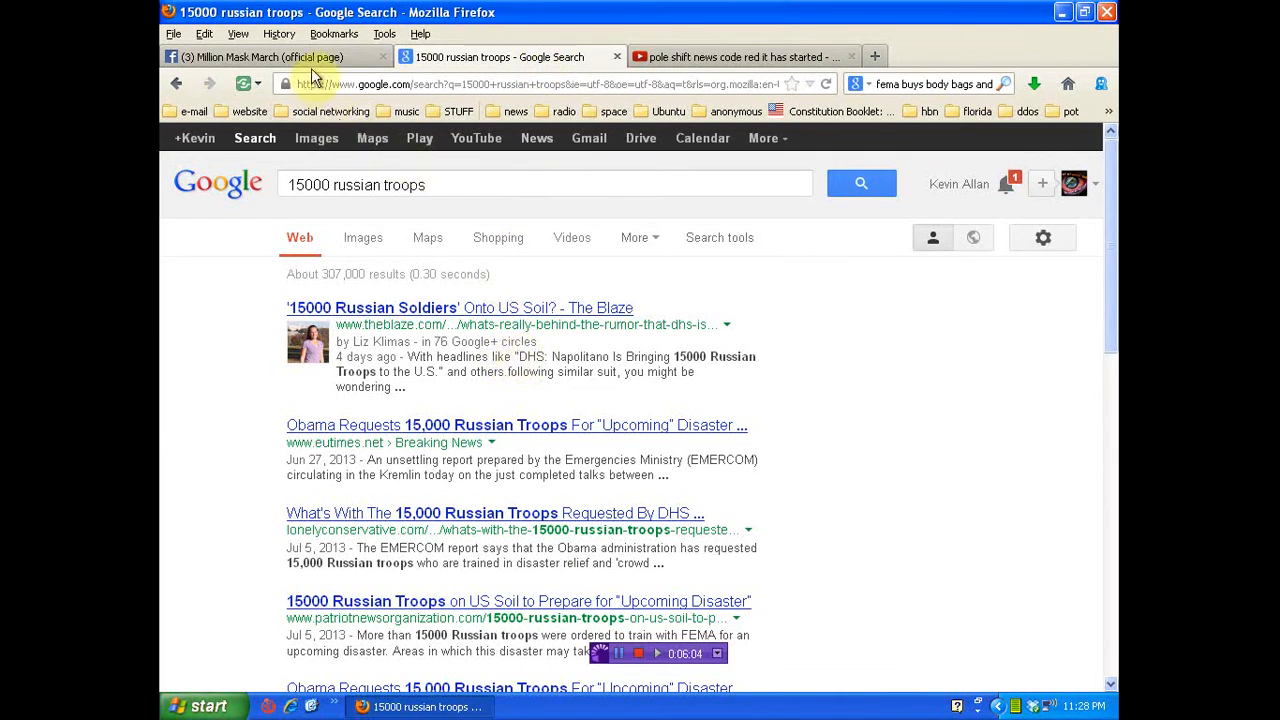
{"action": "left_click", "coordinate": [265, 56]}
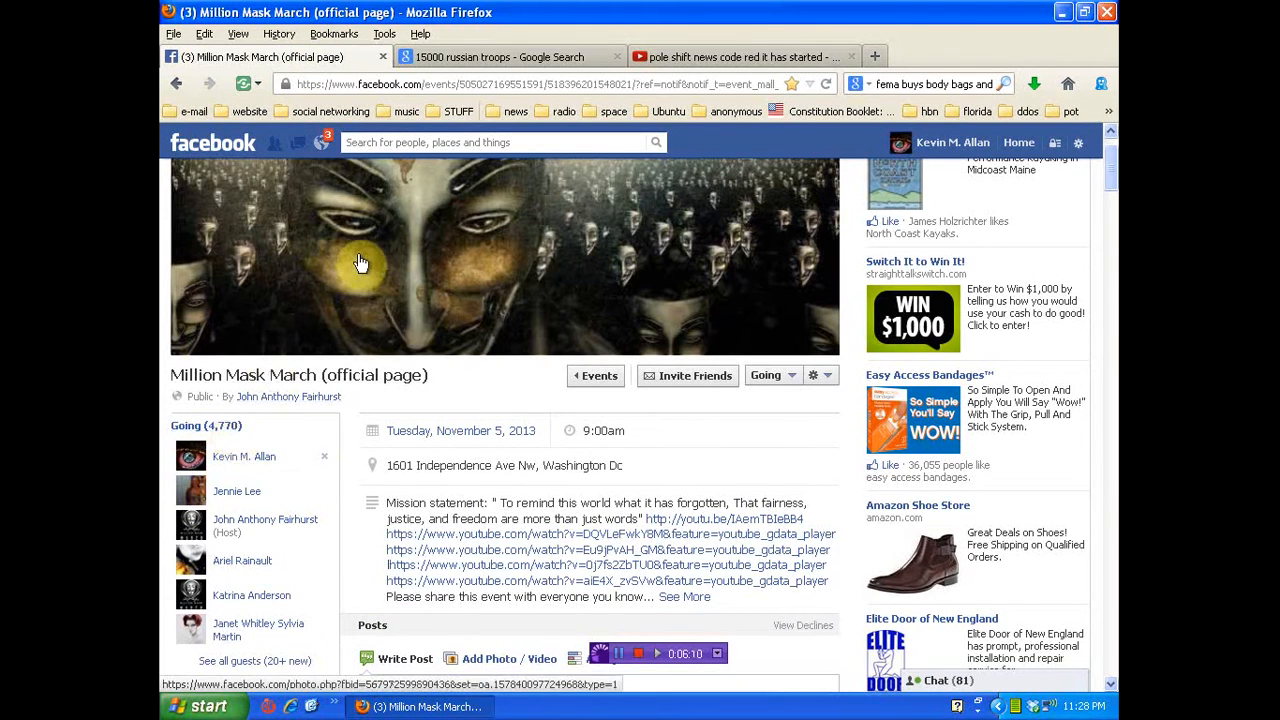
{"action": "left_click", "coordinate": [509, 56]}
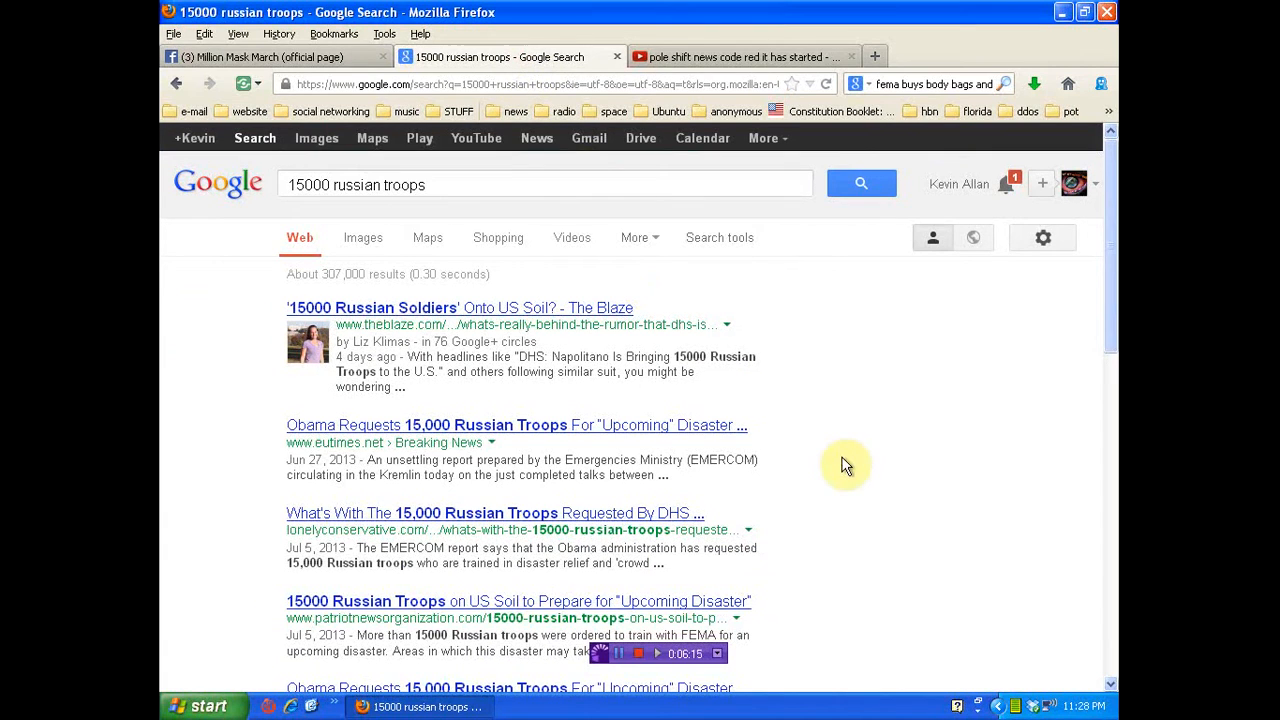
{"action": "mouse_move", "coordinate": [848, 470]}
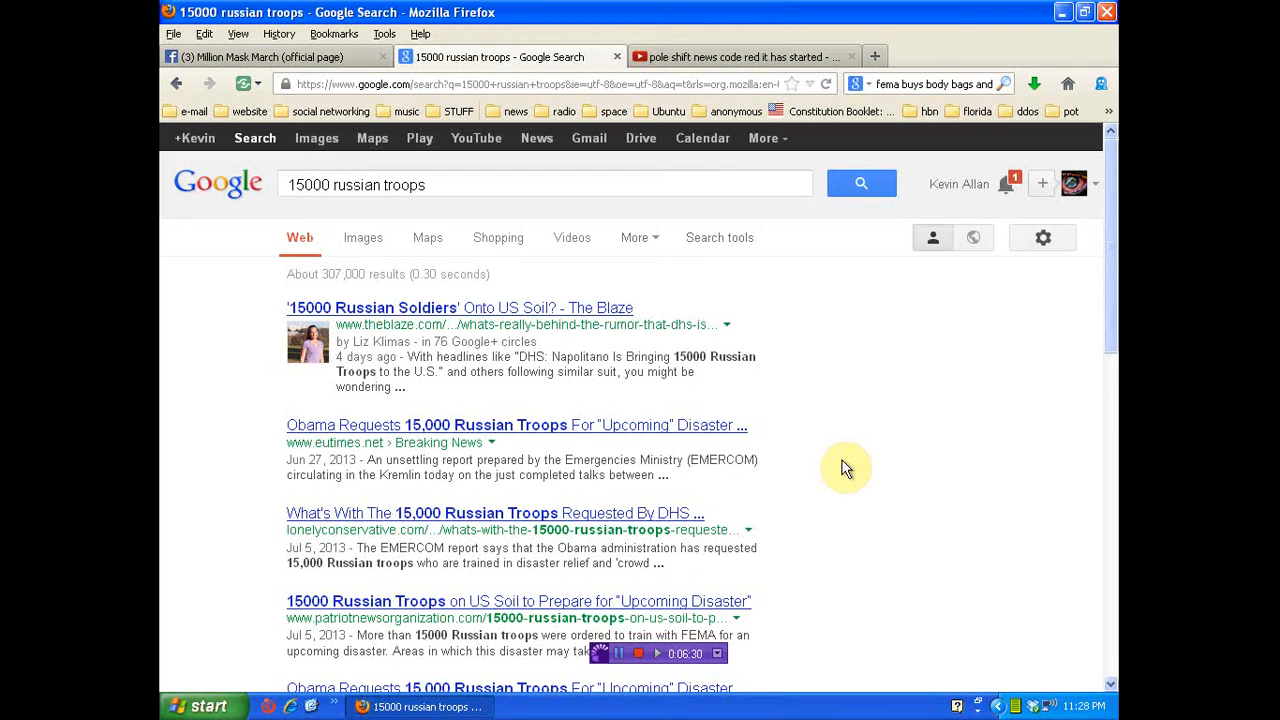
{"action": "left_click", "coordinate": [270, 56]}
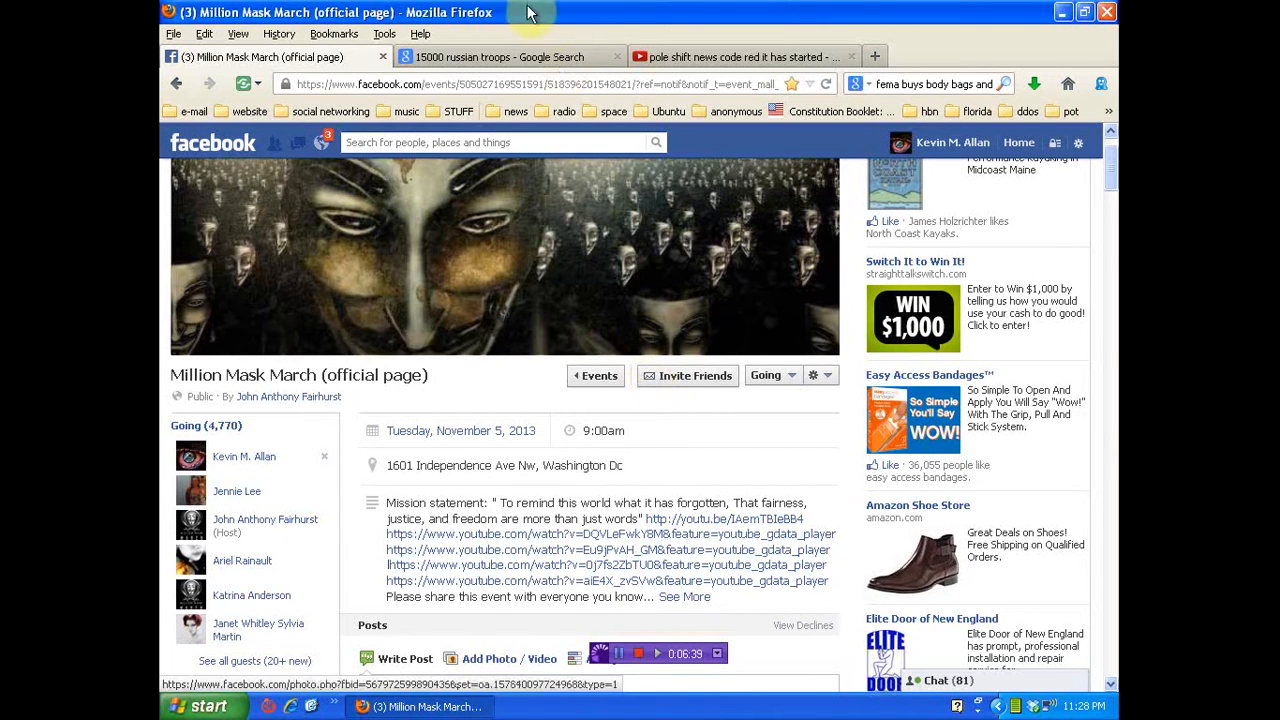
{"action": "left_click", "coordinate": [510, 56]}
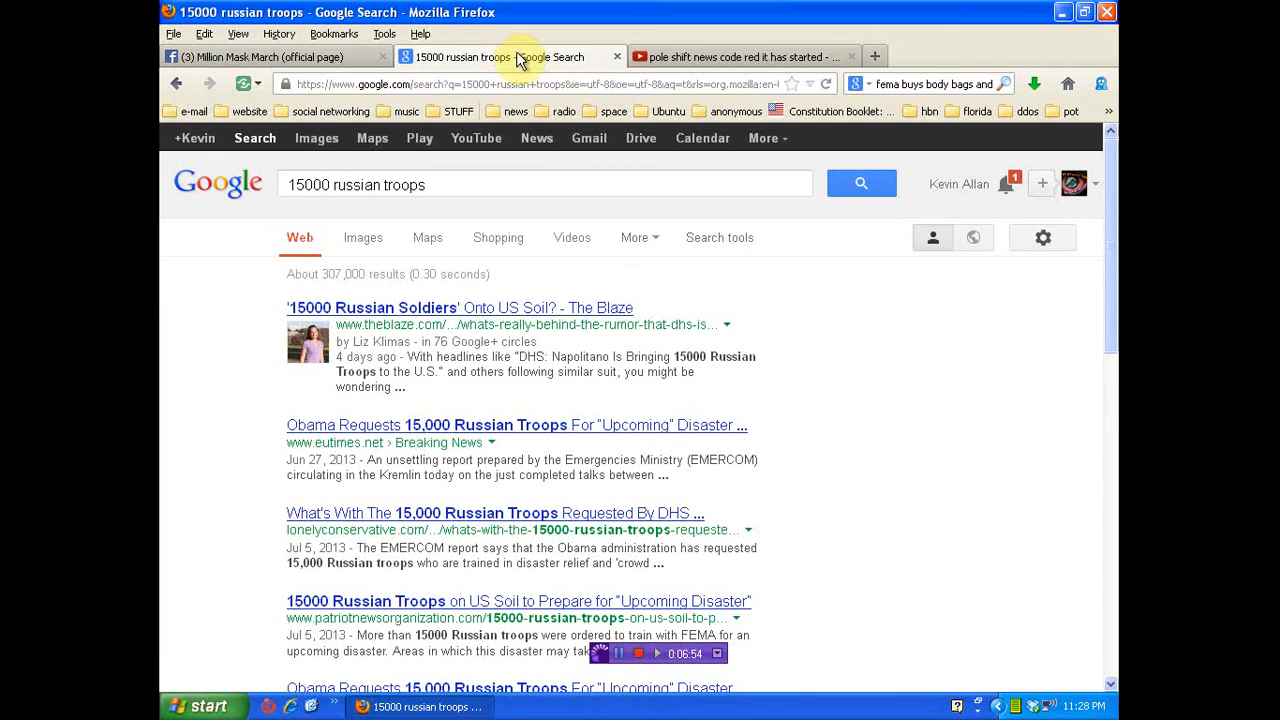
View the pole shift YouTube tab, then return to the Million Mask March tab.
{"action": "left_click", "coordinate": [740, 56]}
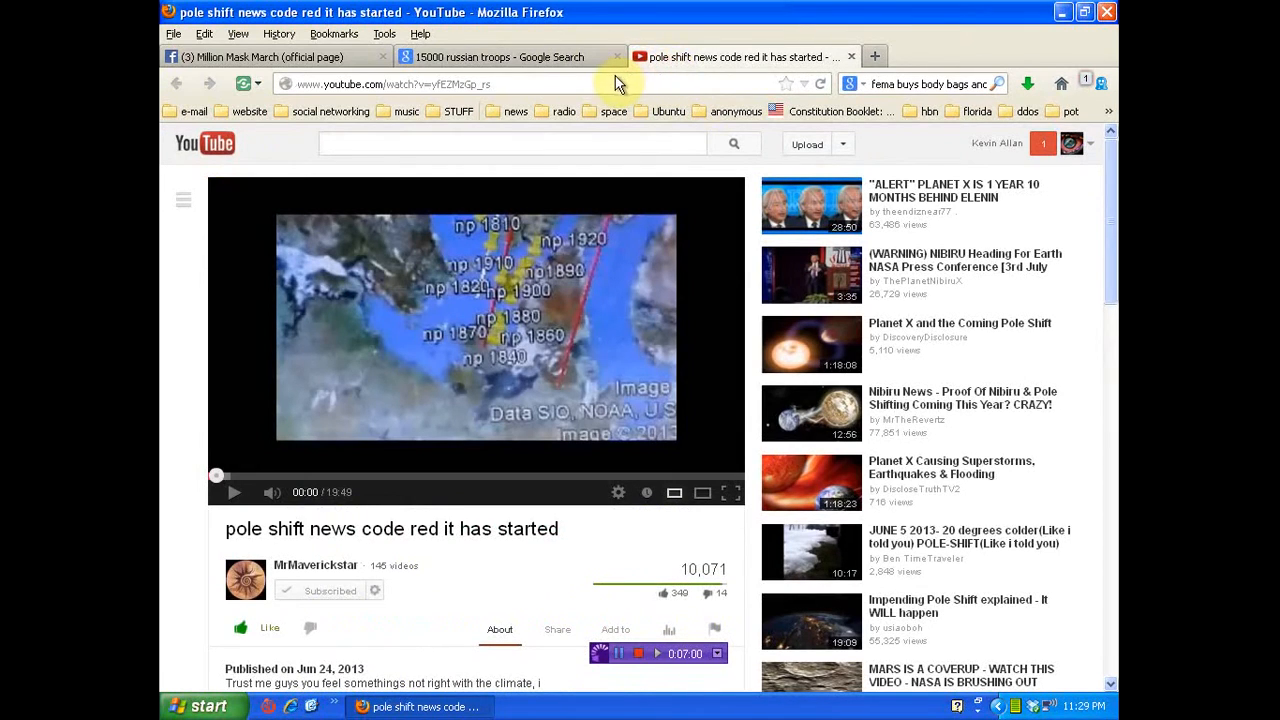
{"action": "mouse_move", "coordinate": [685, 65]}
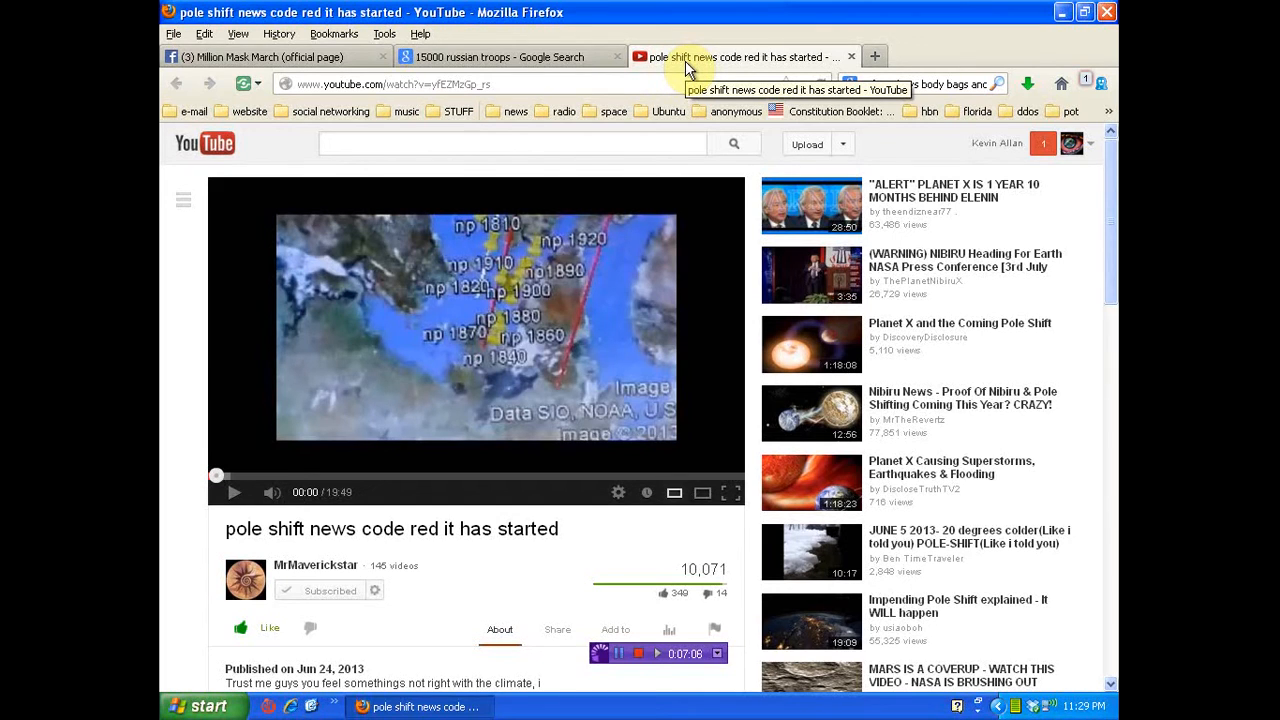
{"action": "left_click", "coordinate": [270, 56]}
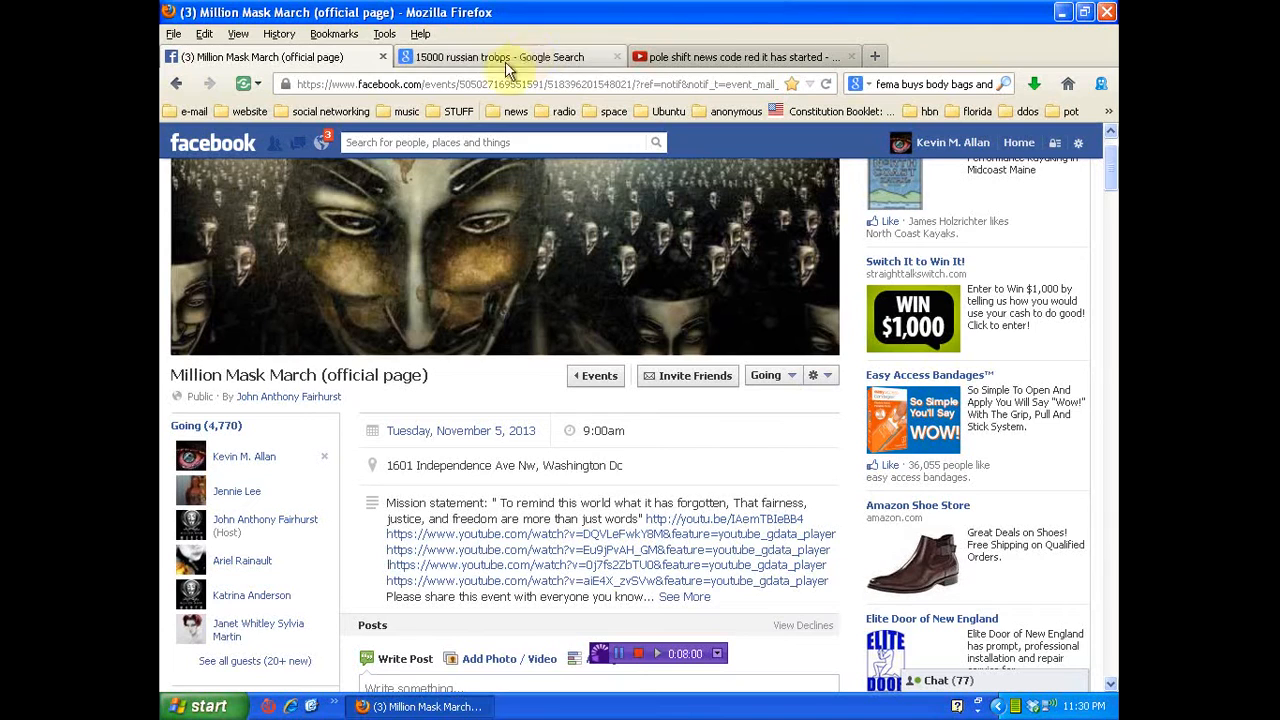
Cycle through the Google and Facebook tabs, ending on the pole shift YouTube video.
{"action": "left_click", "coordinate": [510, 56]}
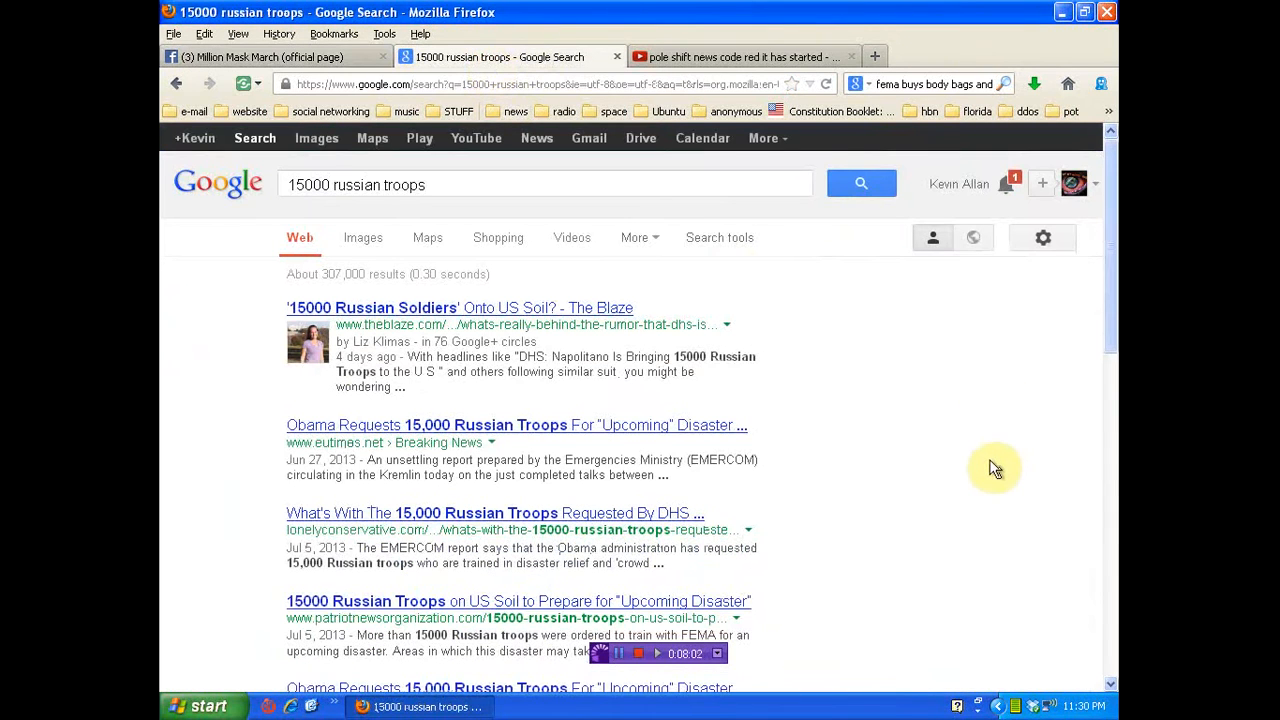
{"action": "mouse_move", "coordinate": [955, 463]}
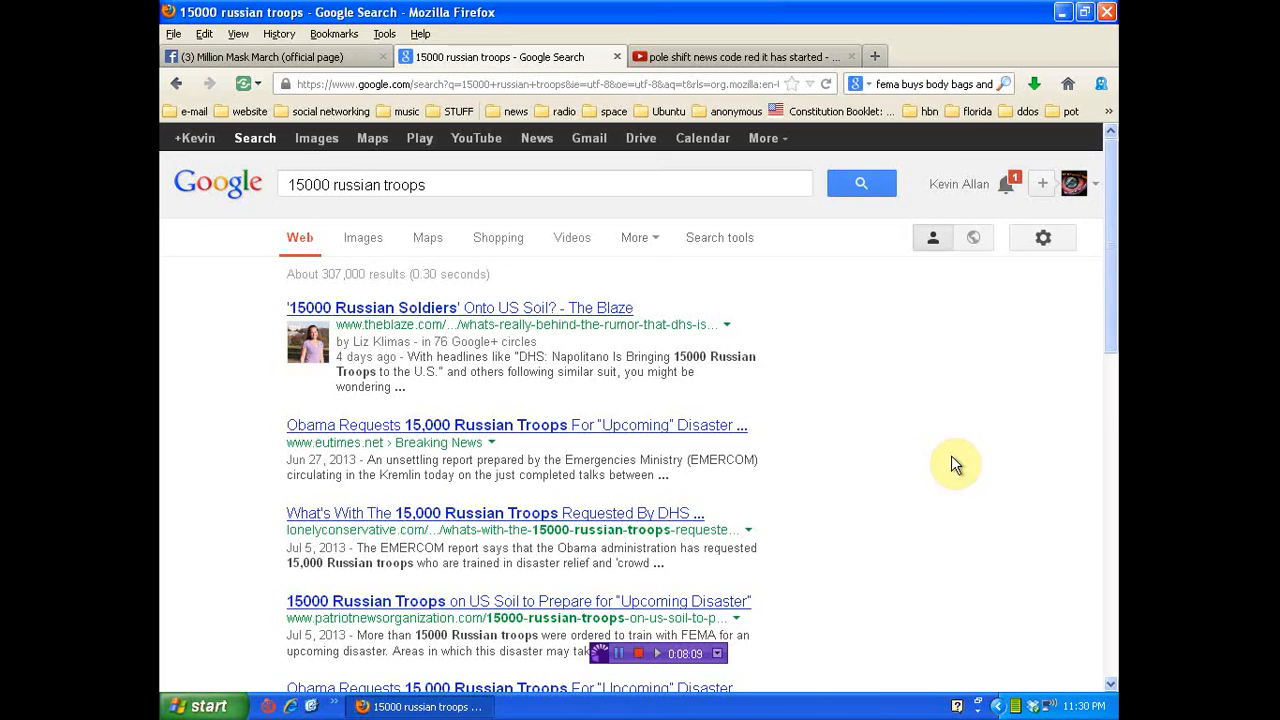
{"action": "mouse_move", "coordinate": [305, 111]}
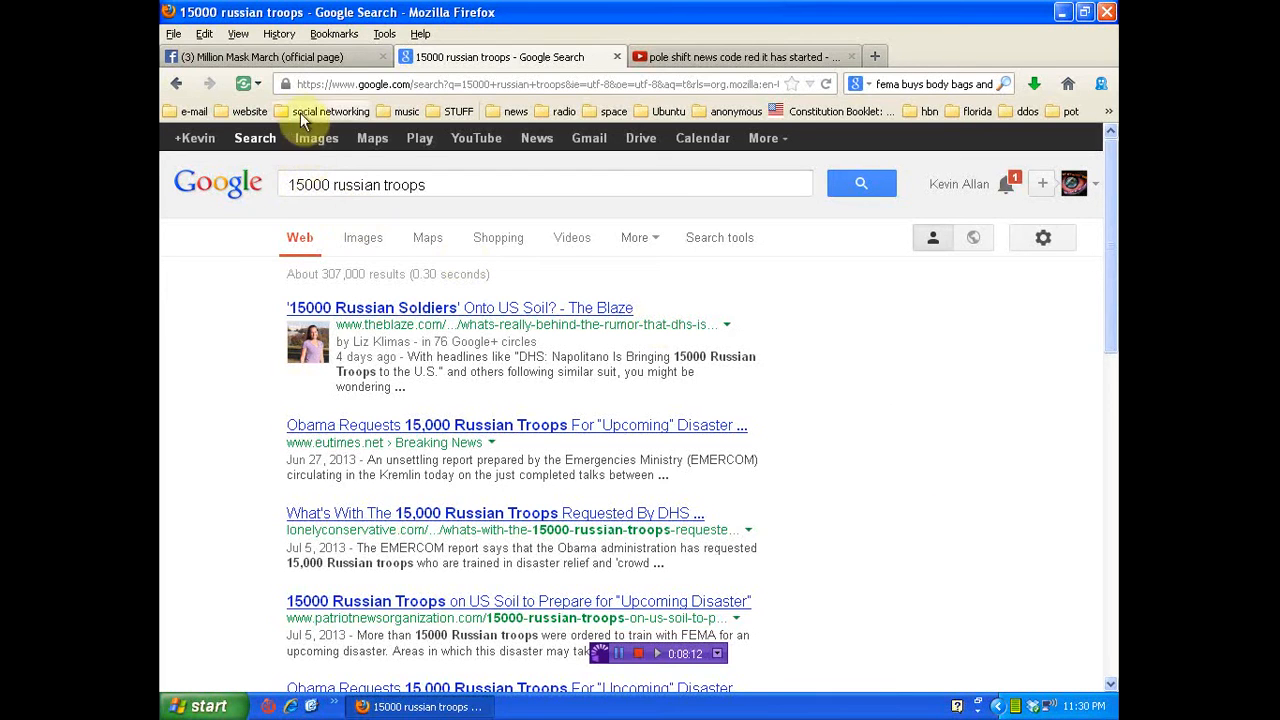
{"action": "left_click", "coordinate": [265, 56]}
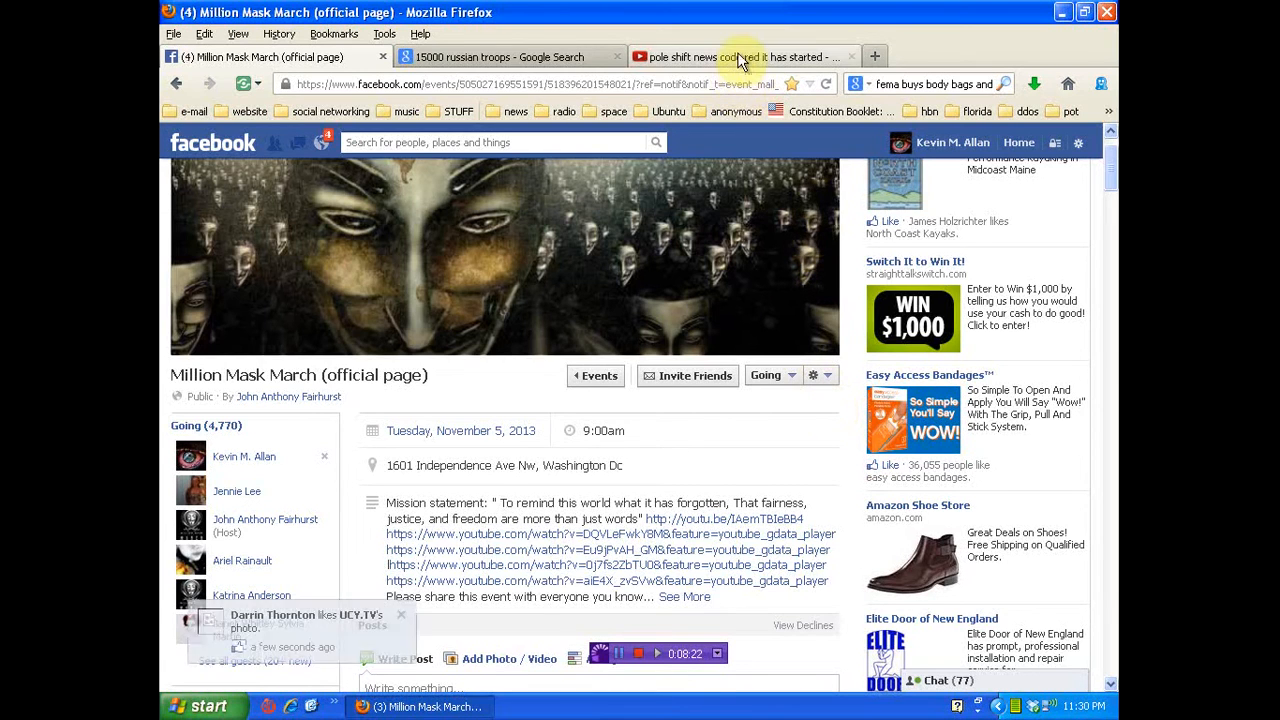
{"action": "left_click", "coordinate": [740, 56]}
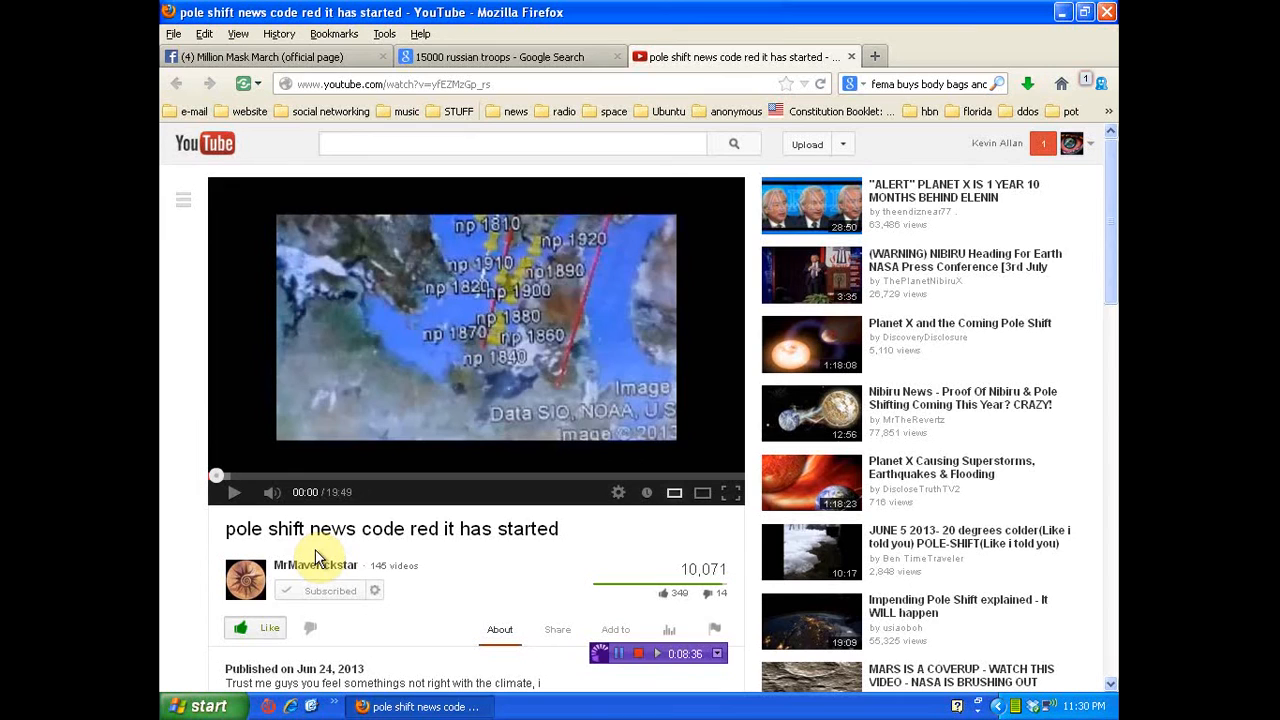
View the russian troops results tab, then return to the Million Mask March tab.
{"action": "left_click", "coordinate": [510, 56]}
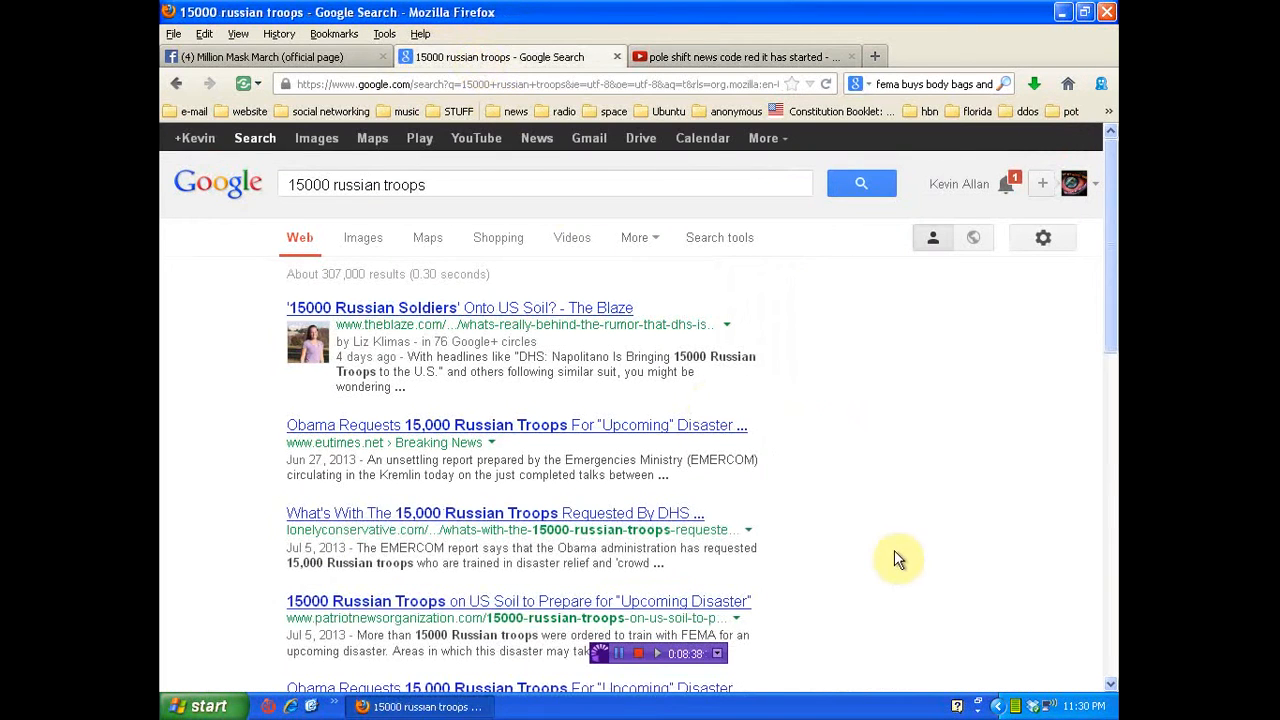
{"action": "mouse_move", "coordinate": [875, 510]}
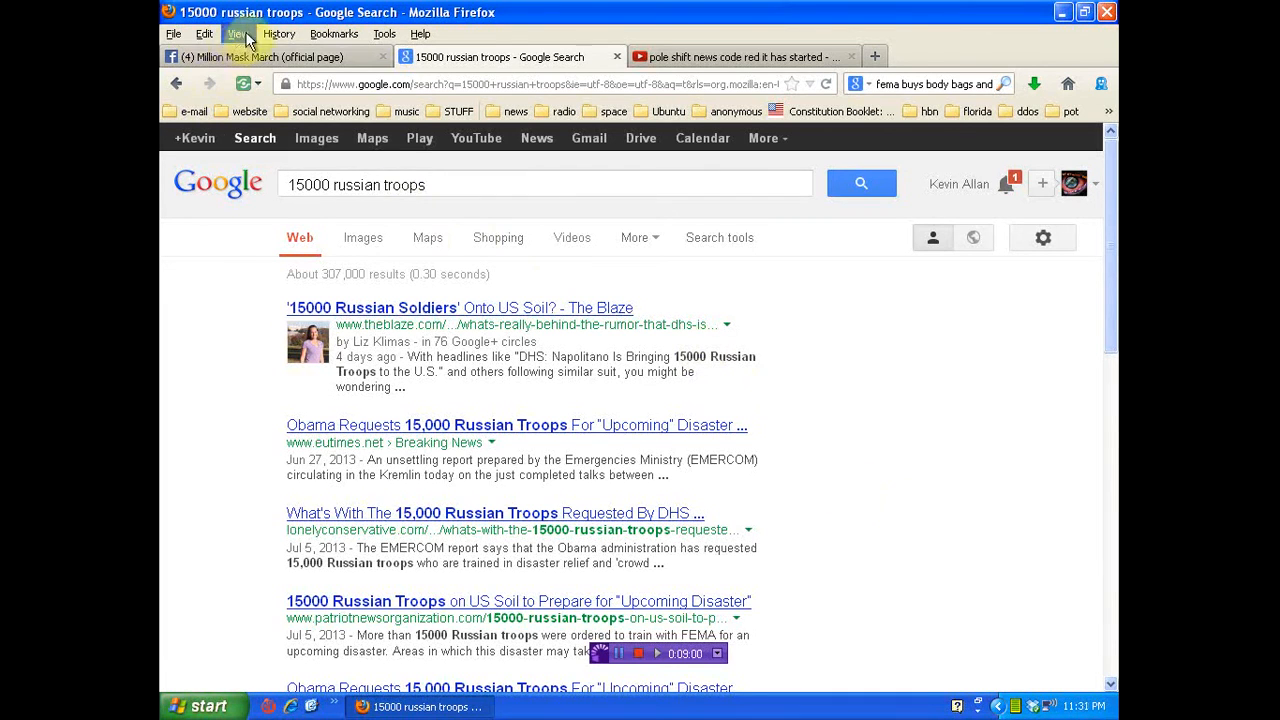
{"action": "left_click", "coordinate": [270, 56]}
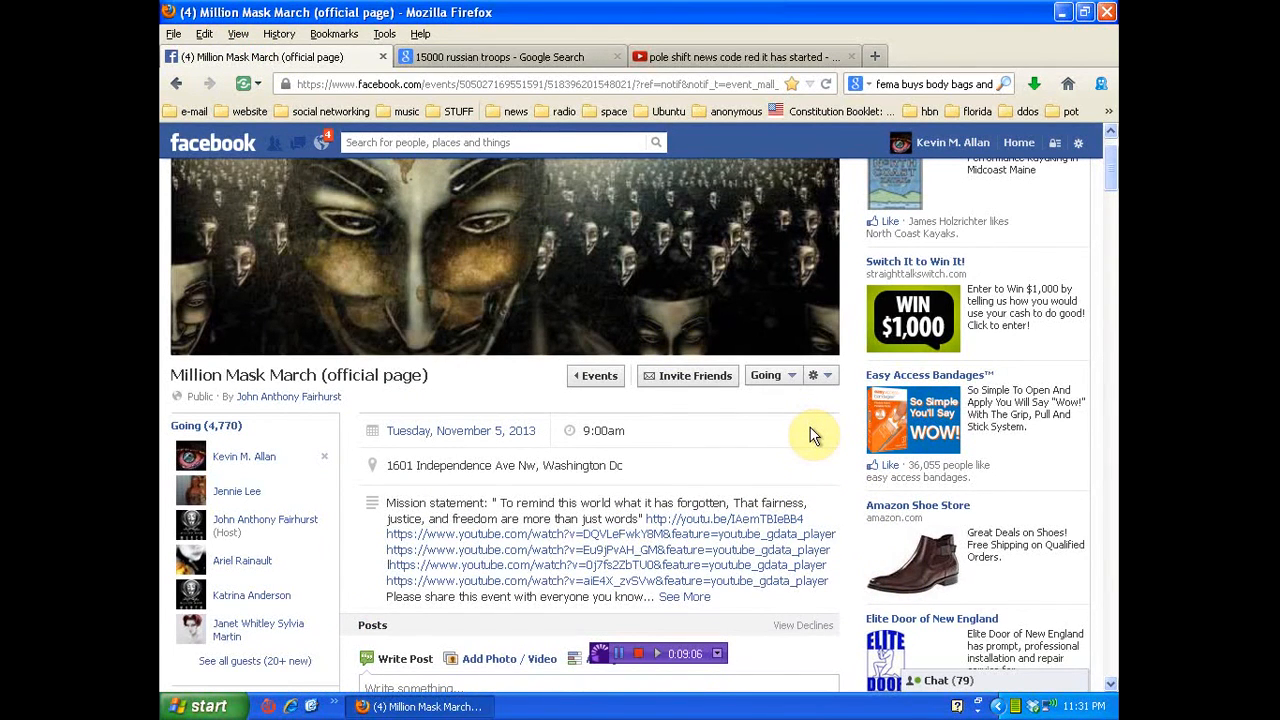
{"action": "mouse_move", "coordinate": [805, 488]}
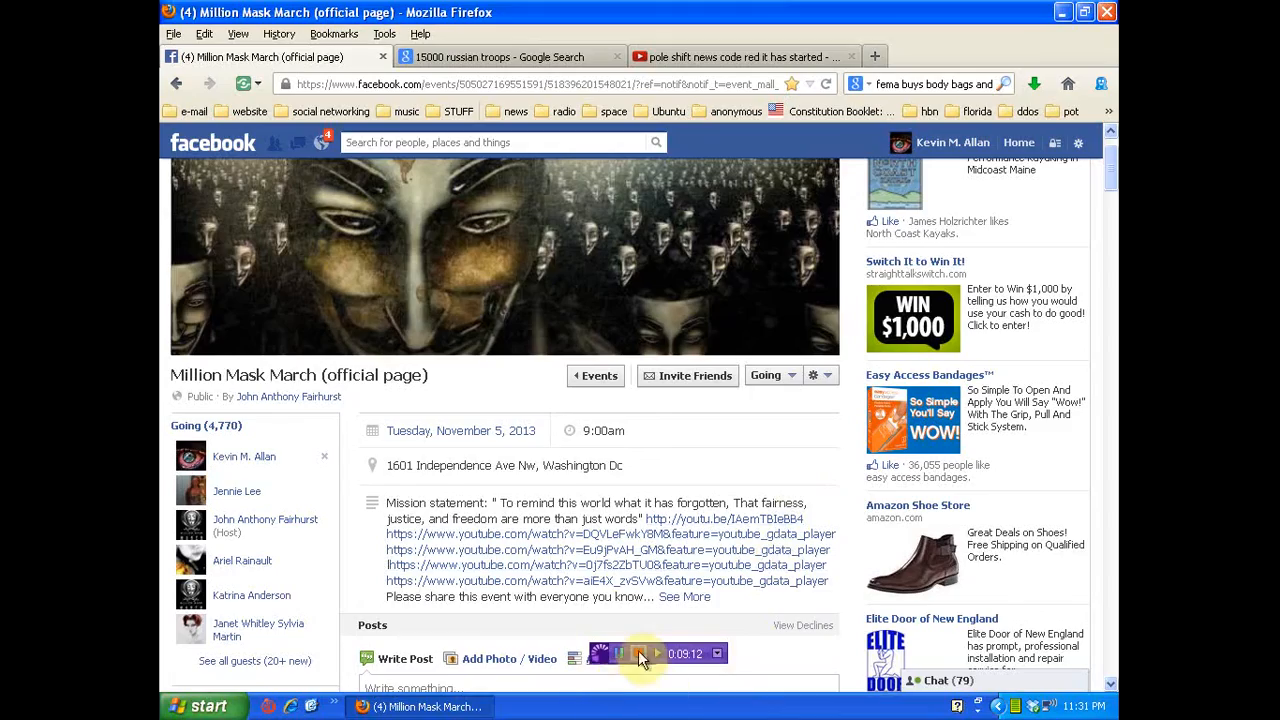
{"action": "left_click", "coordinate": [657, 653]}
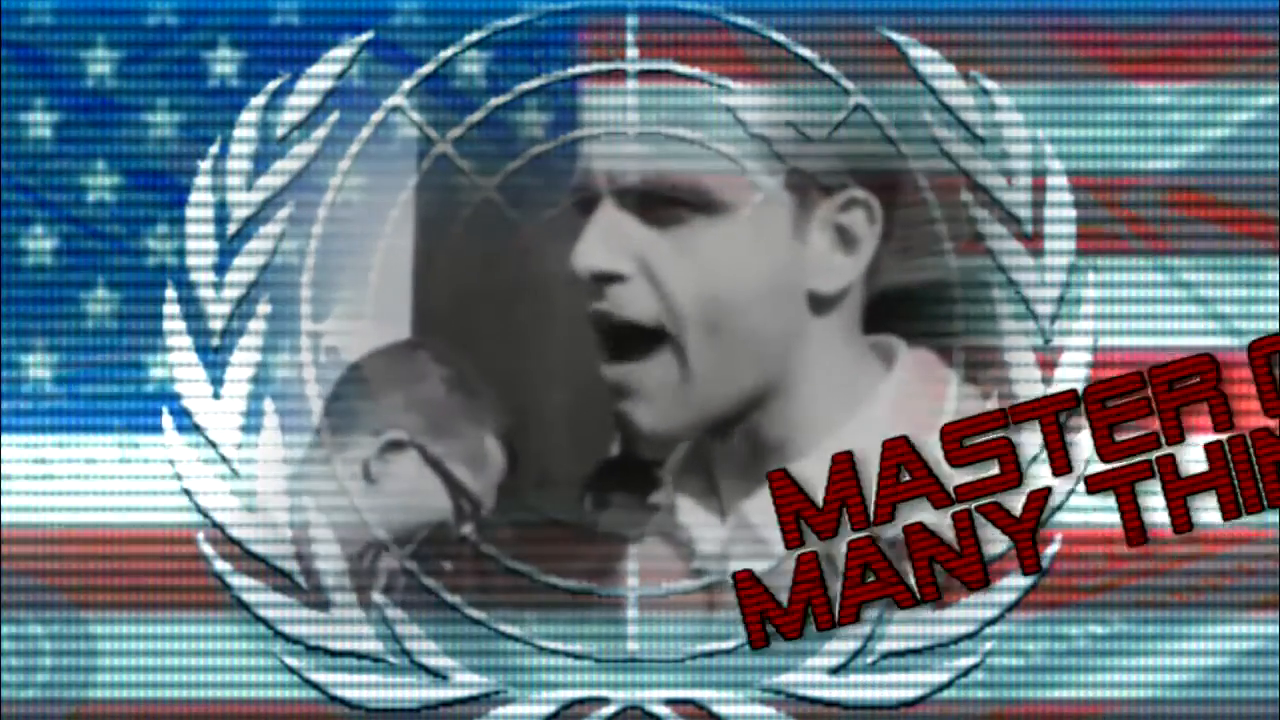